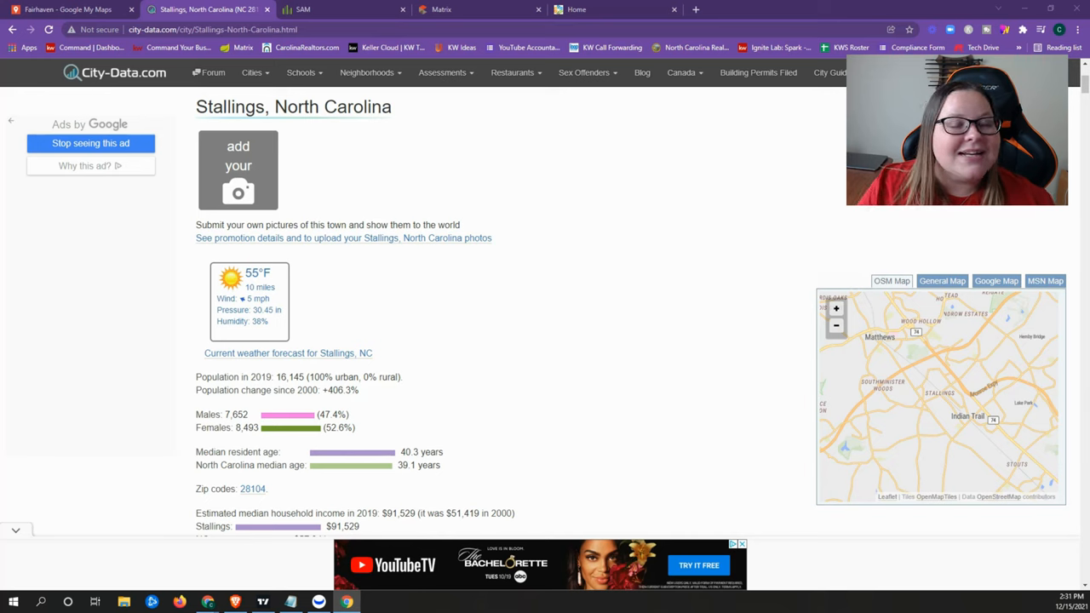
Scroll the City-Data Stallings page past income, crime and industries to the Average climate charts.
left_click(585, 72)
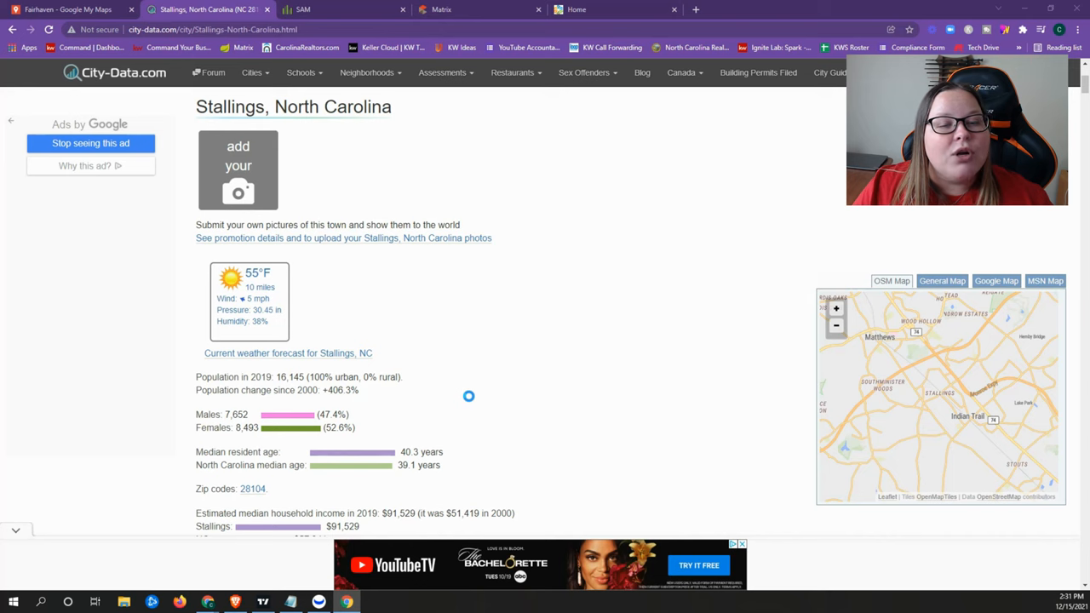
mouse_move(447, 334)
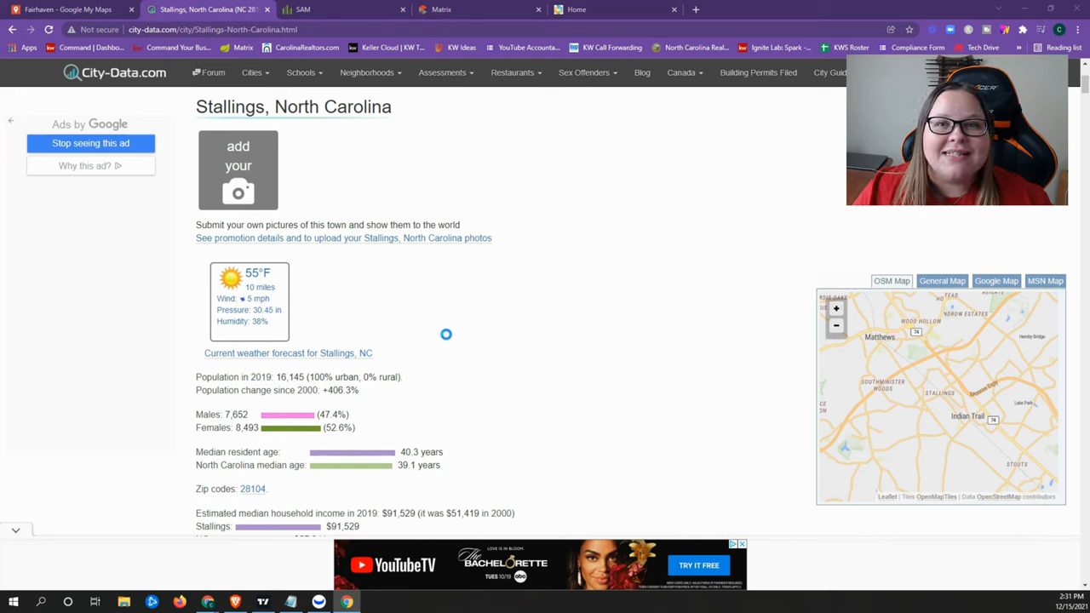
mouse_move(426, 329)
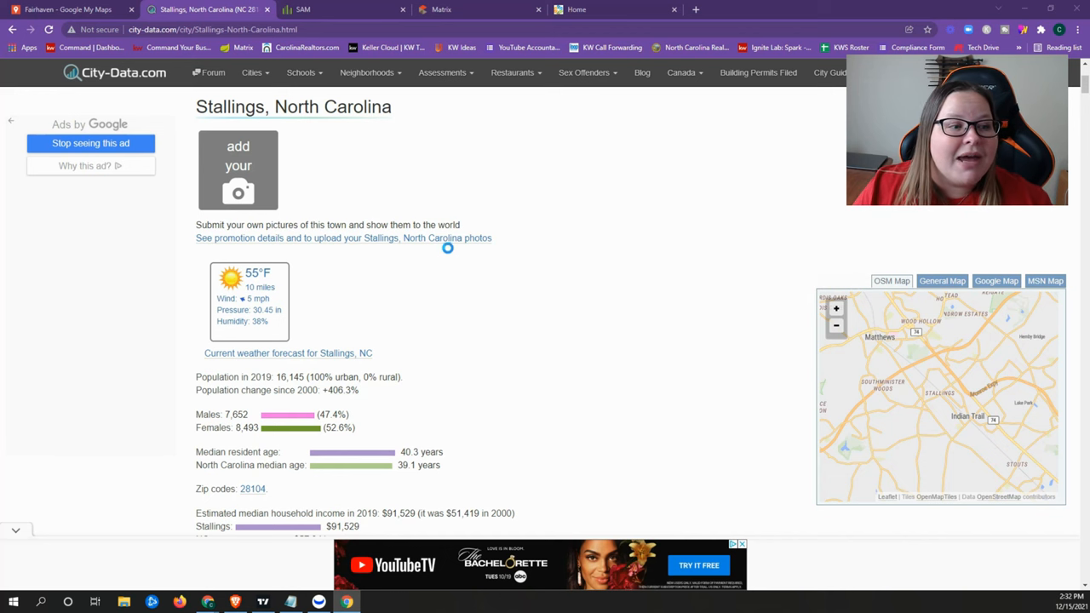
scroll("down", 3)
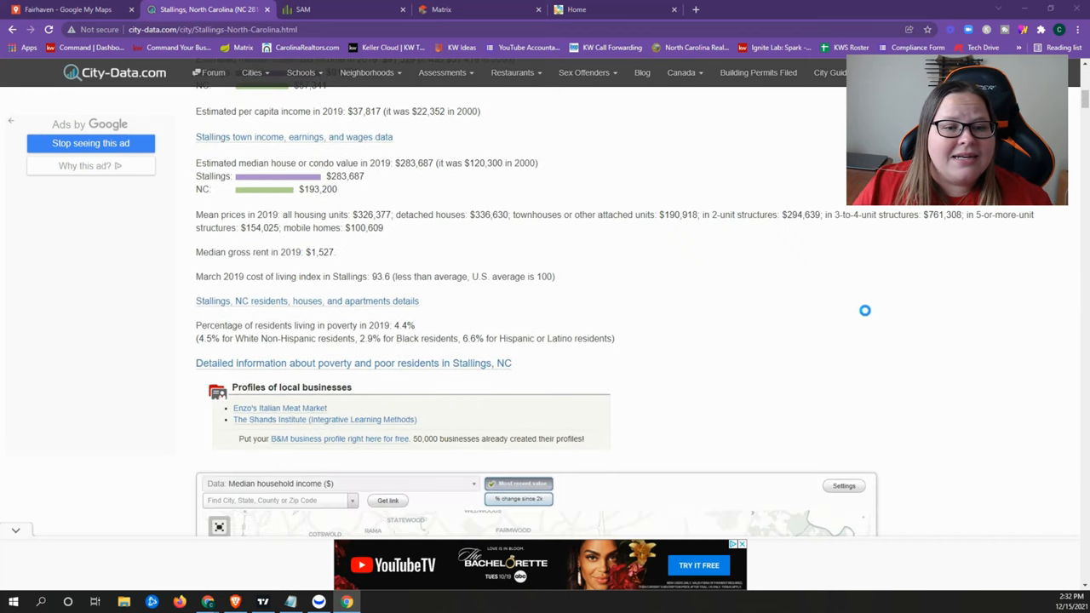
scroll("down", 3)
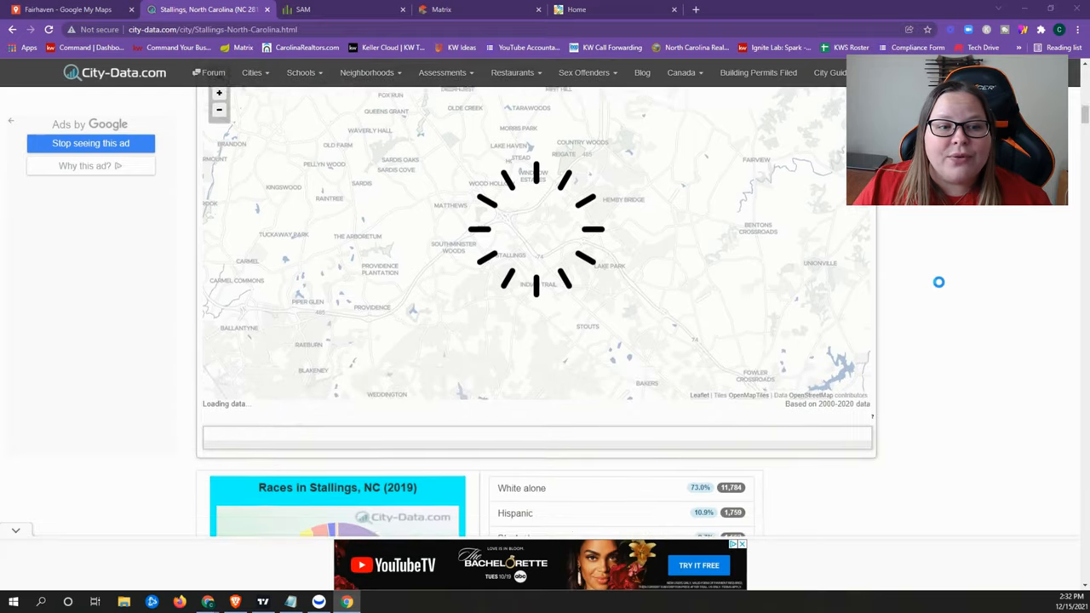
scroll("down", 3)
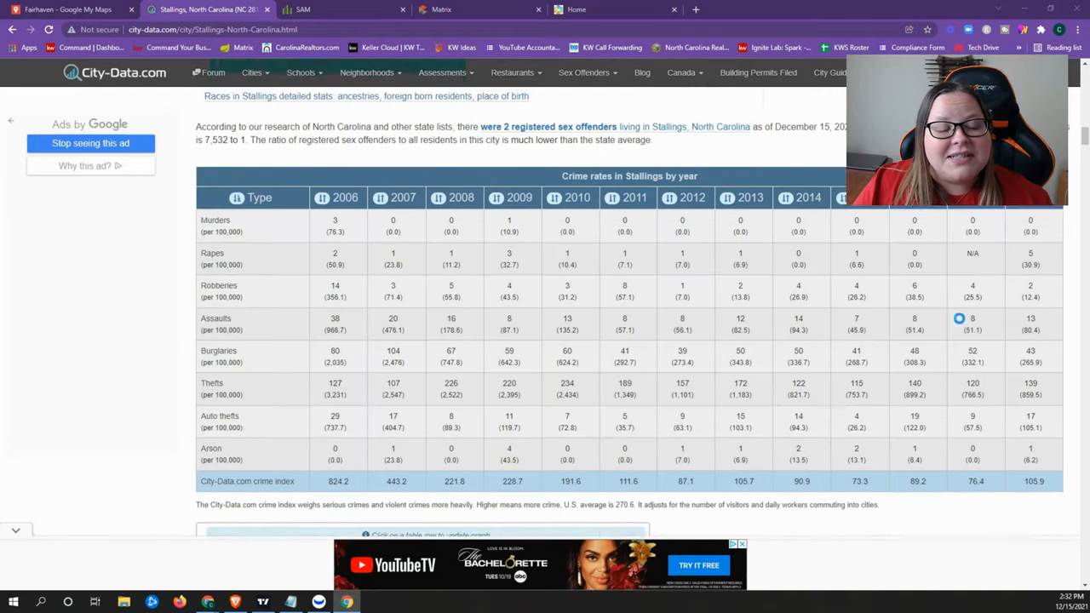
scroll("down", 3)
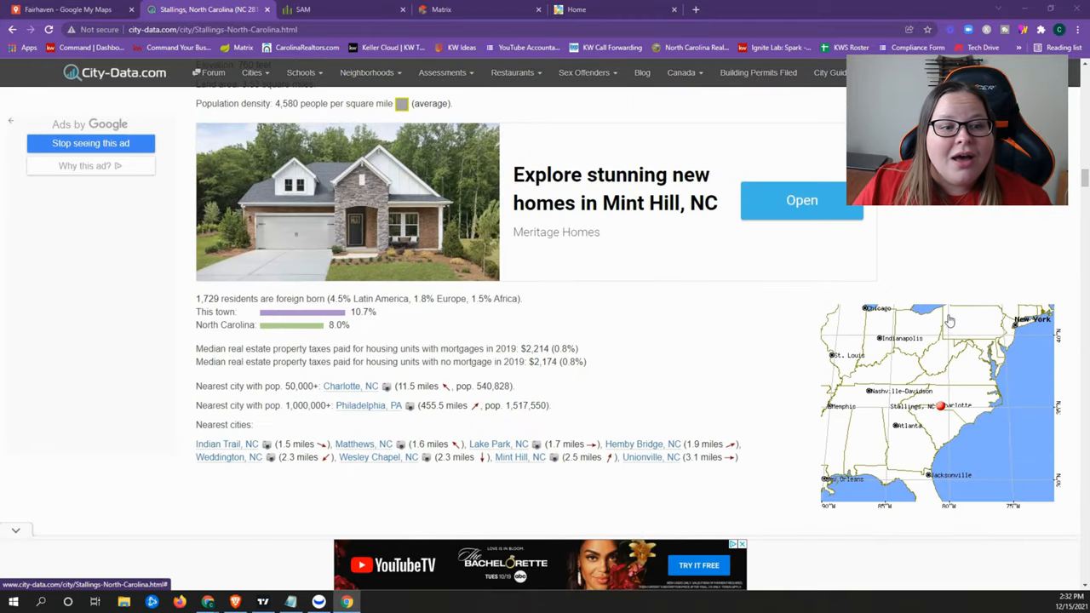
scroll("down", 3)
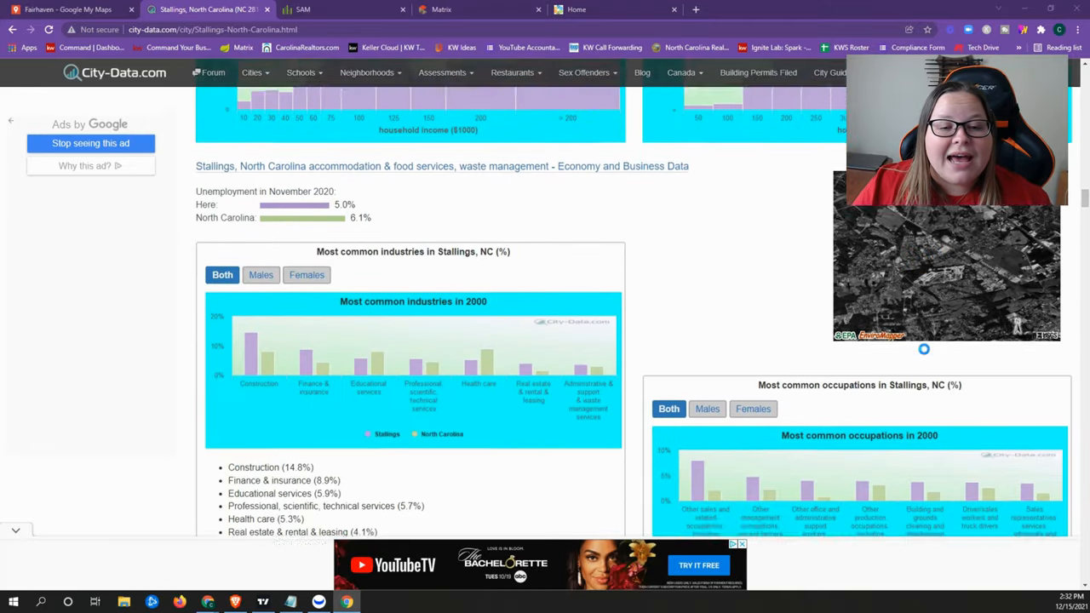
scroll("down", 3)
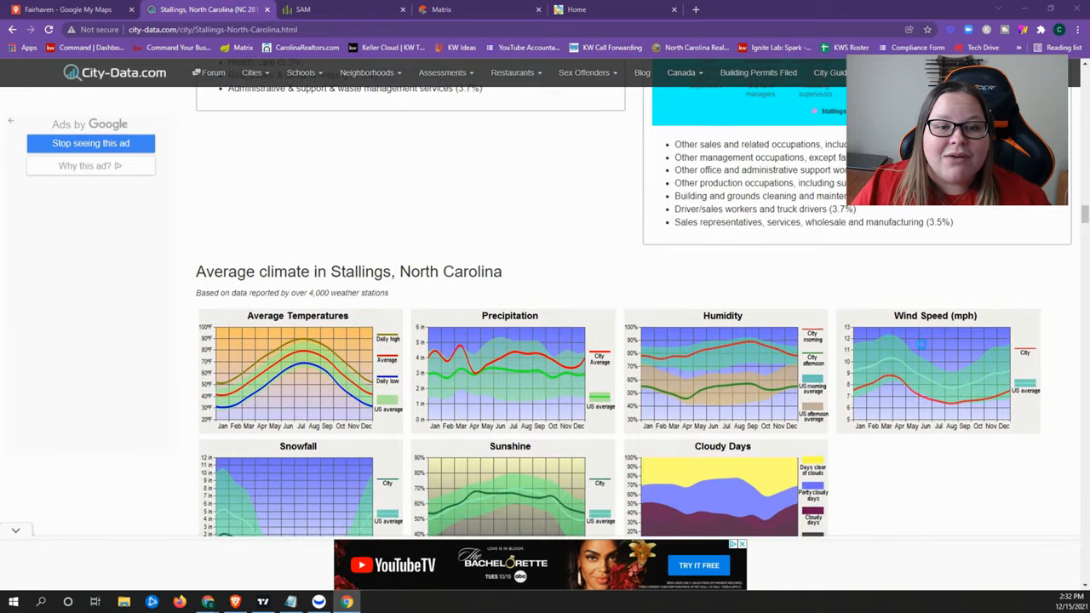
scroll("down", 3)
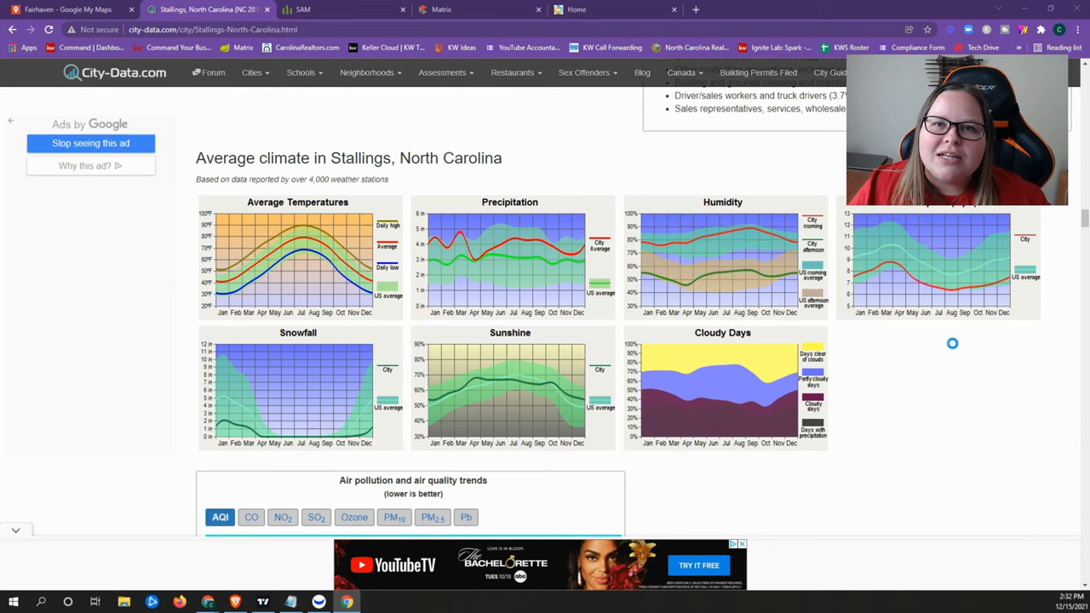
mouse_move(961, 422)
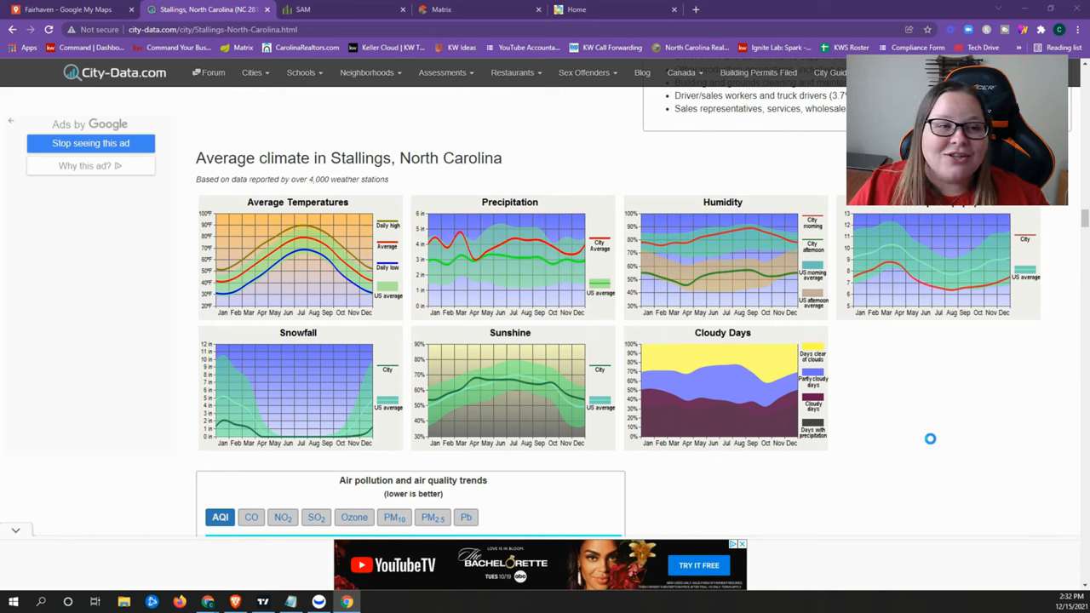
Switch to stallingsnc.org, scroll to News and Meetings, then back to the top.
left_click(682, 71)
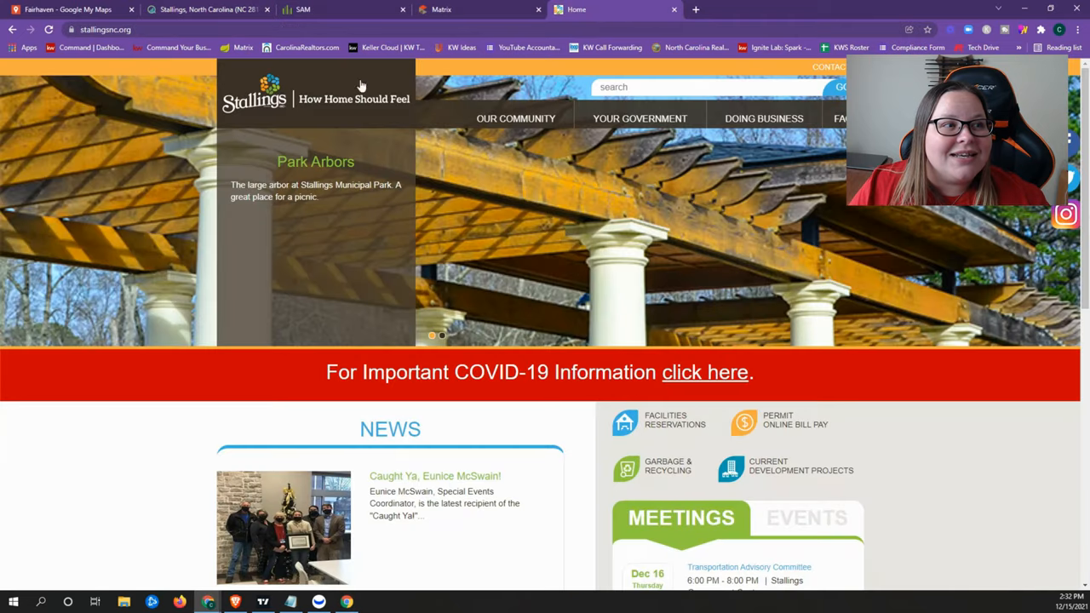
mouse_move(298, 72)
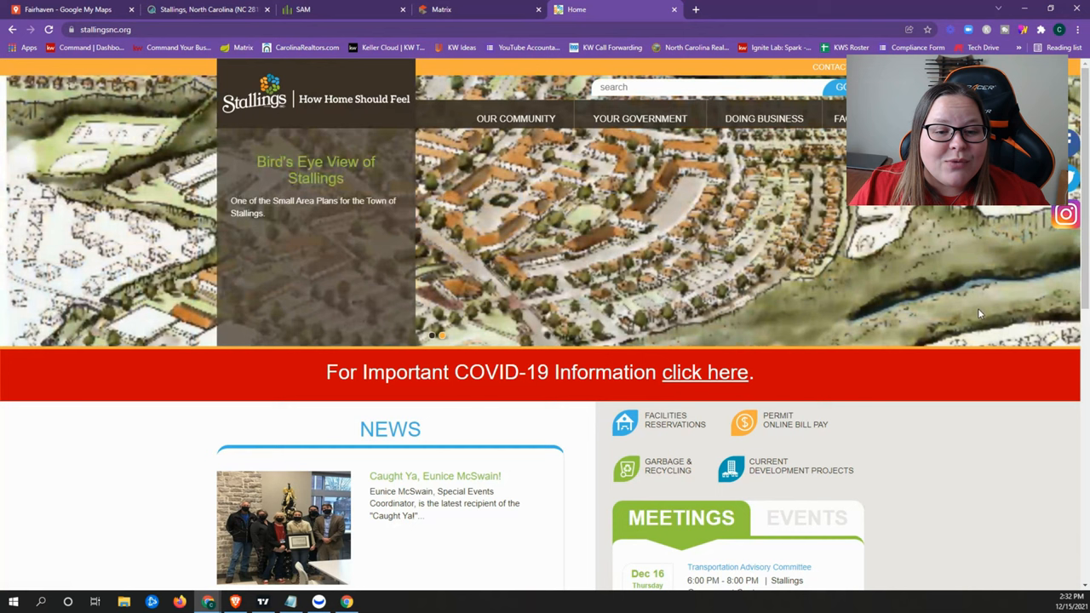
mouse_move(1029, 420)
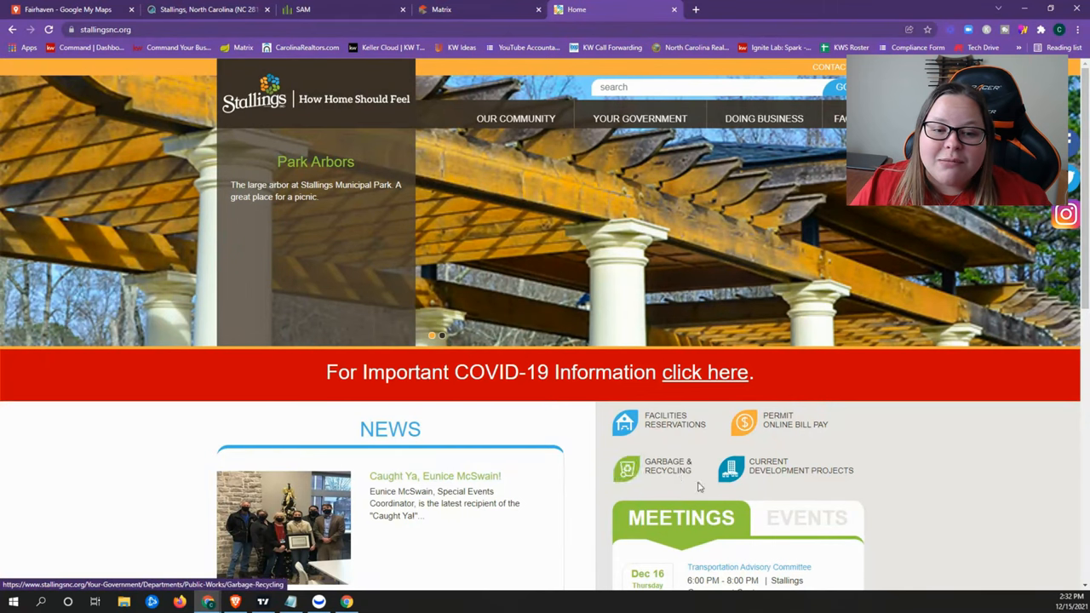
scroll("down", 3)
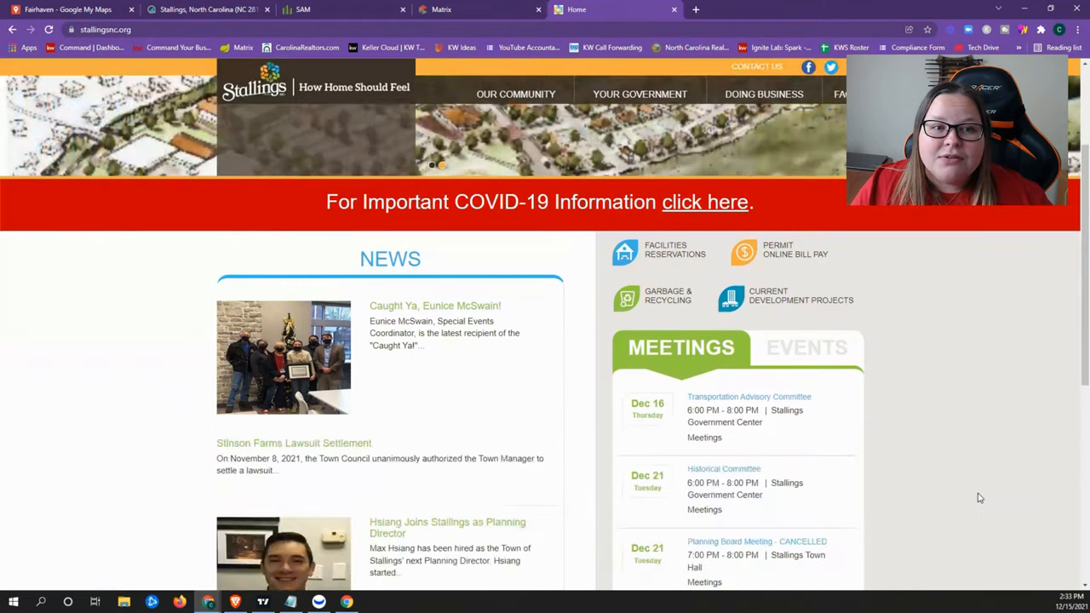
scroll("down", 3)
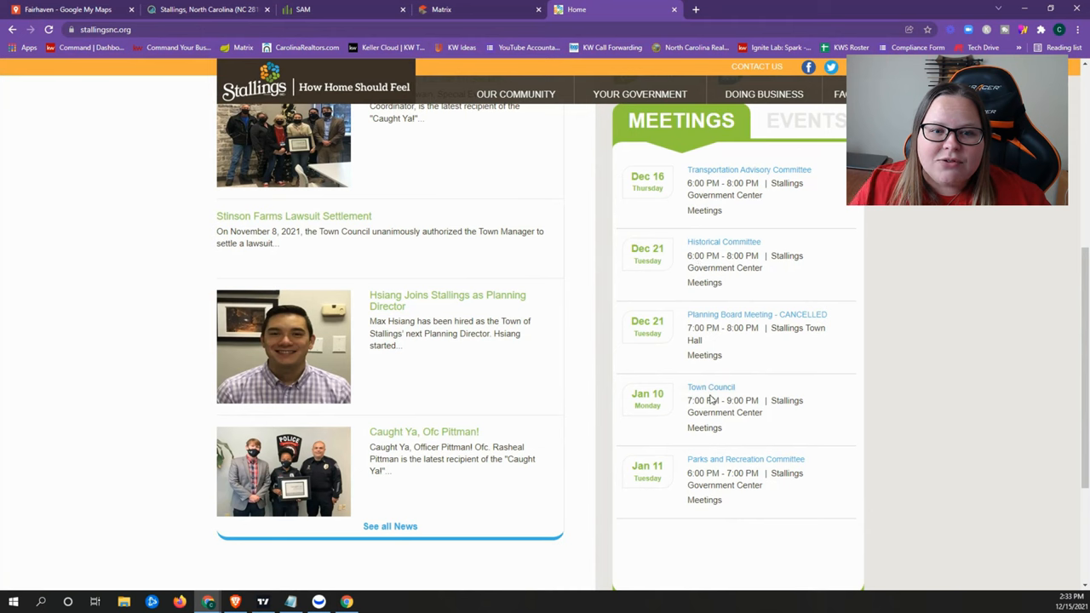
mouse_move(729, 346)
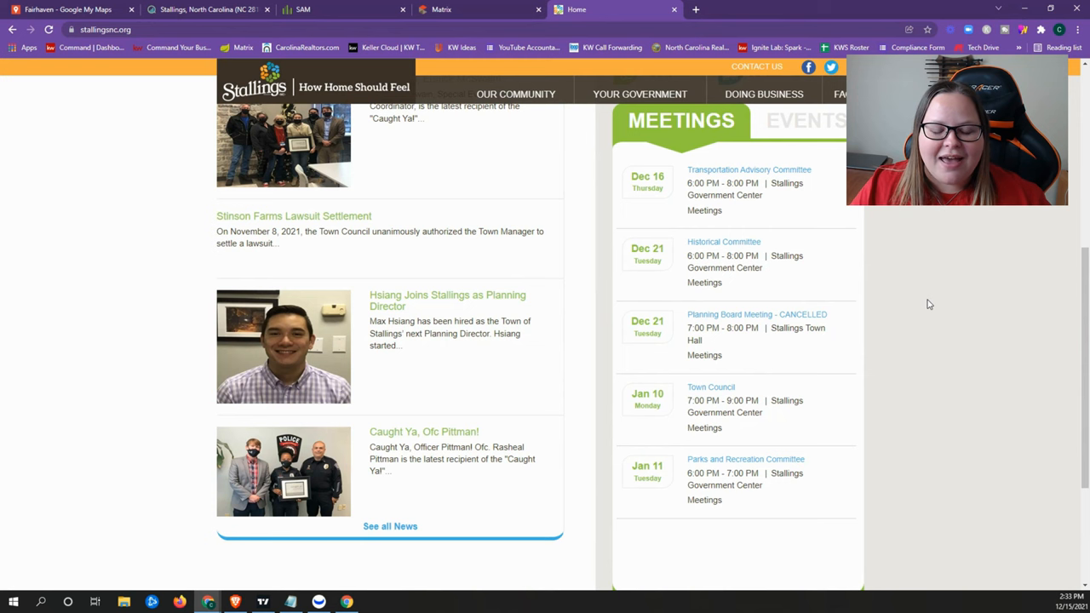
scroll("down", 3)
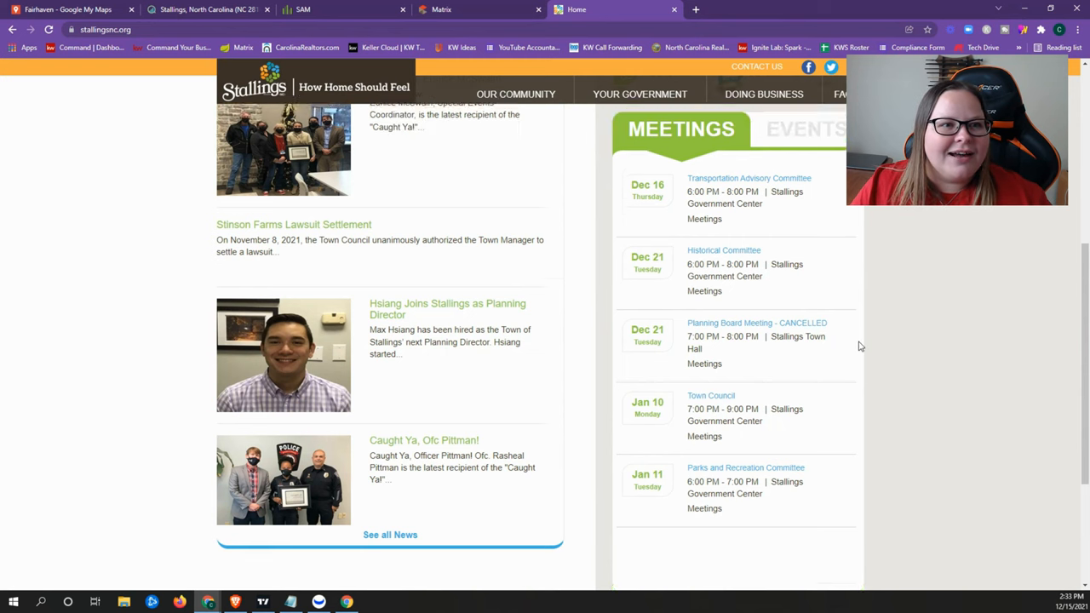
scroll("up", 3)
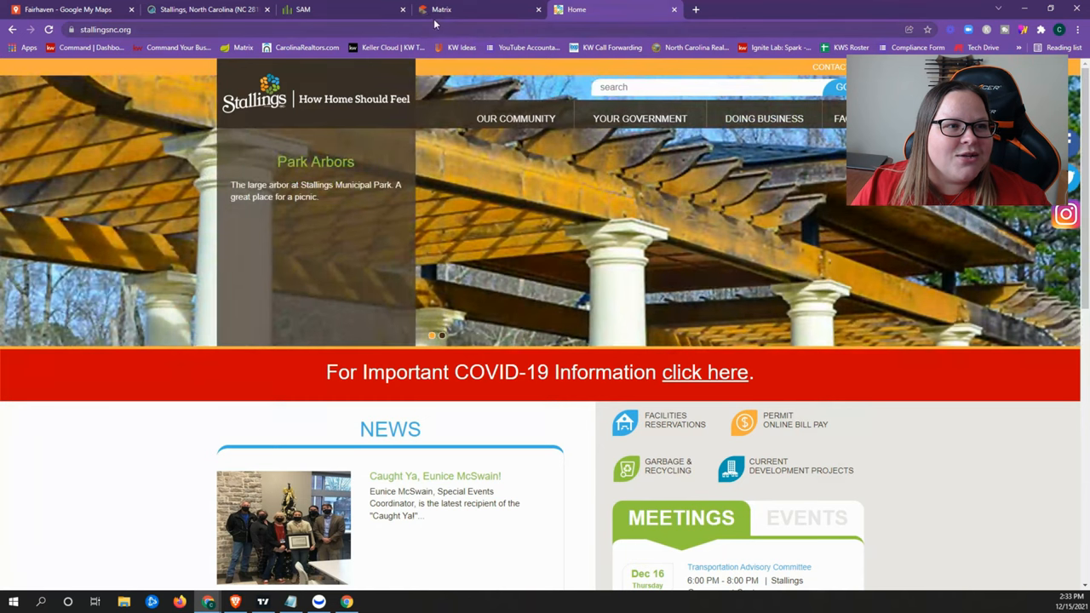
Switch to the Canopy market statistics page with the Fairhaven median sales price chart.
left_click(303, 10)
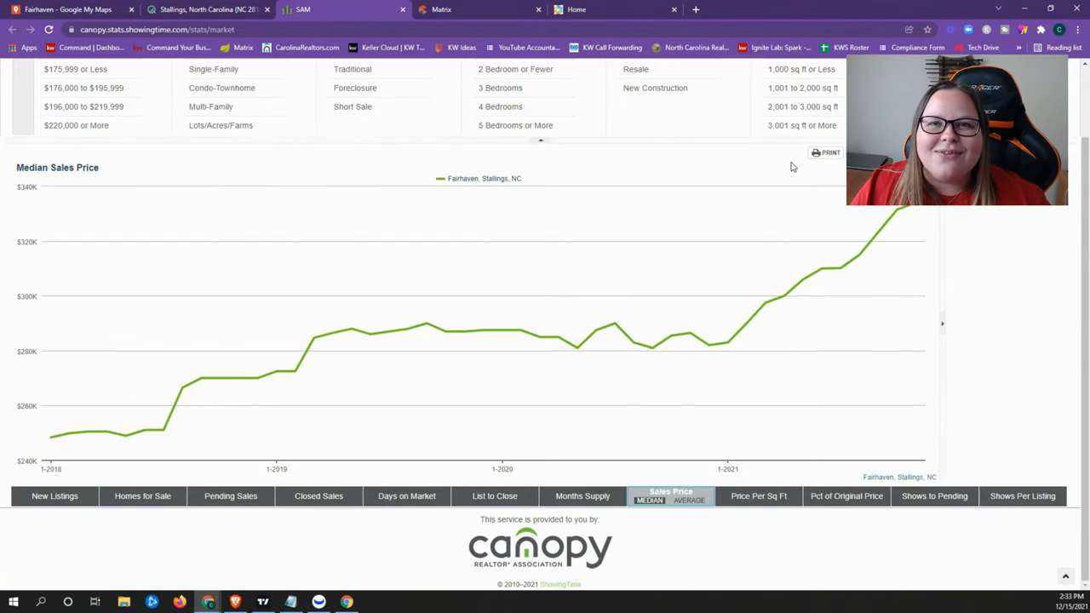
mouse_move(797, 189)
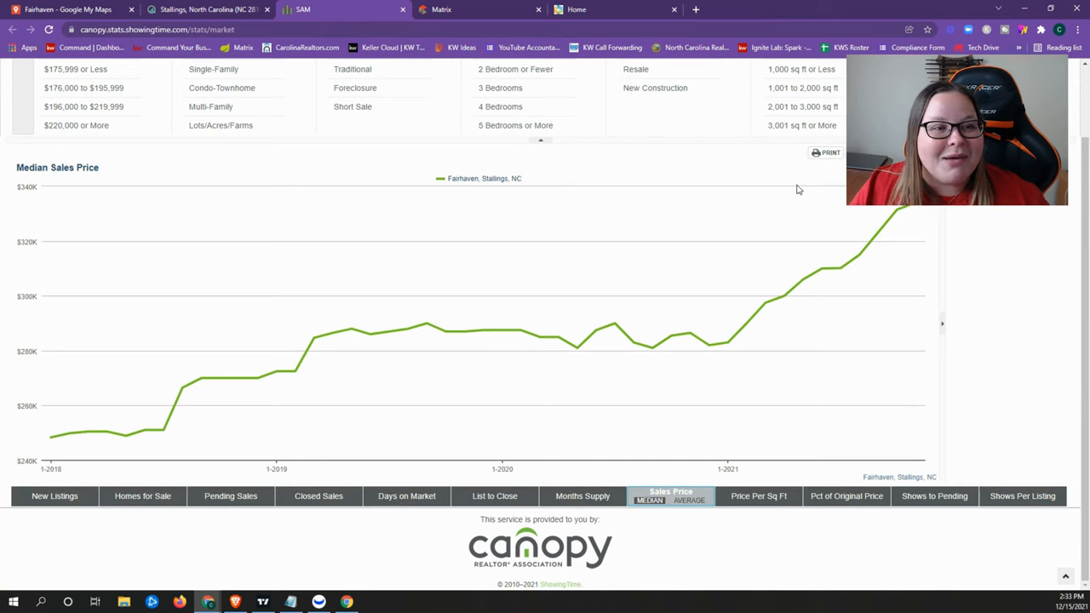
mouse_move(777, 296)
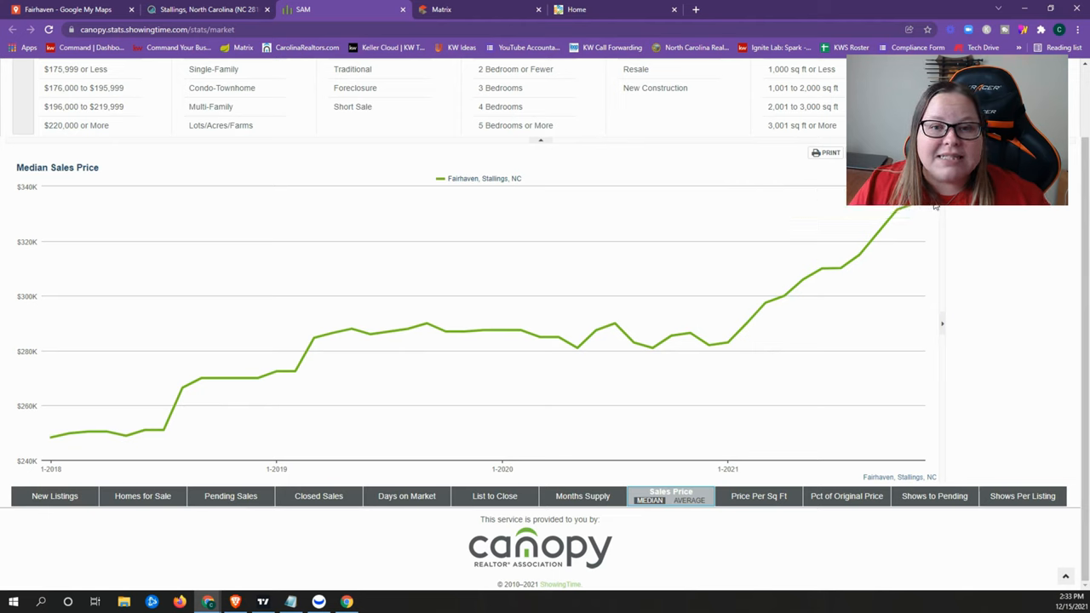
mouse_move(903, 208)
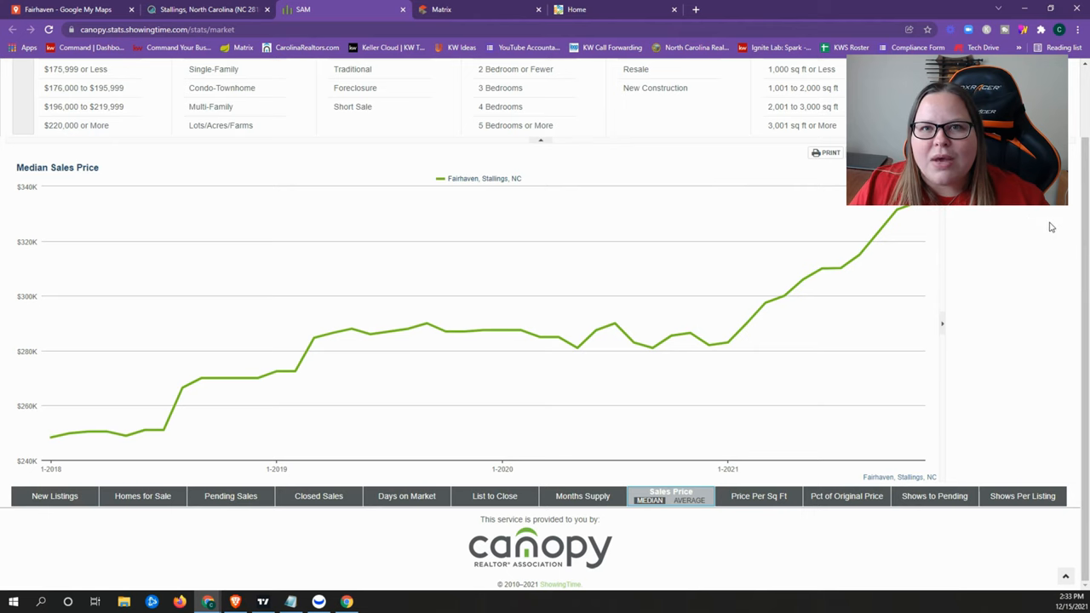
mouse_move(1032, 221)
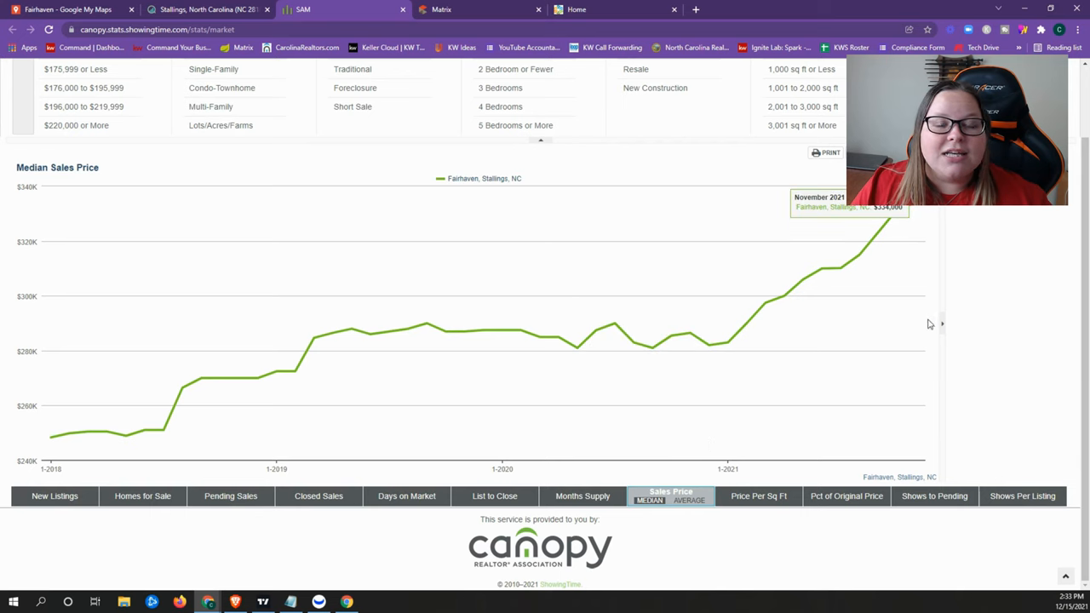
mouse_move(537, 334)
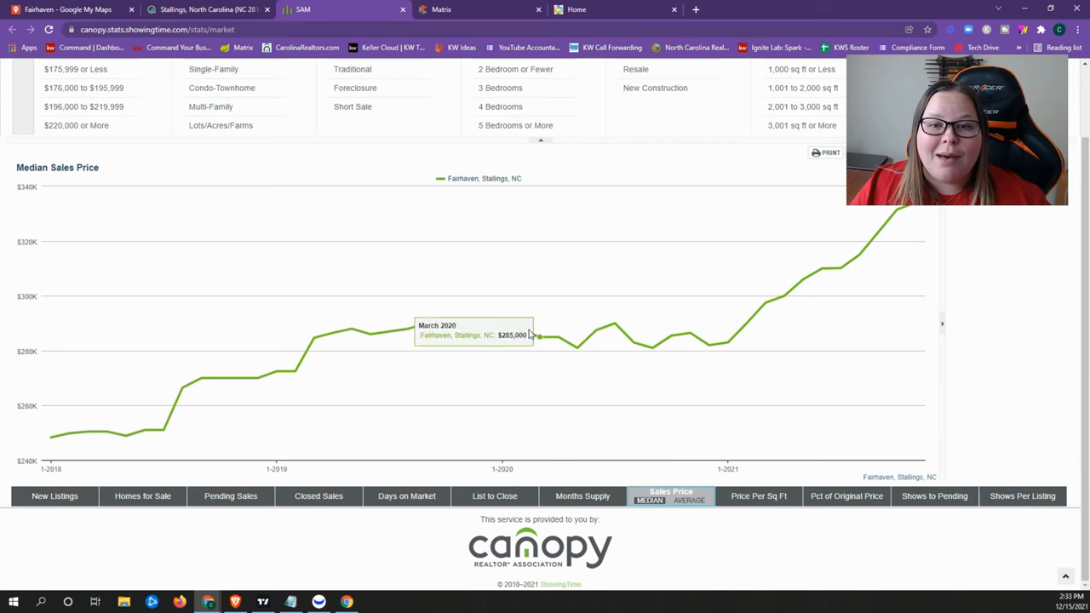
mouse_move(920, 310)
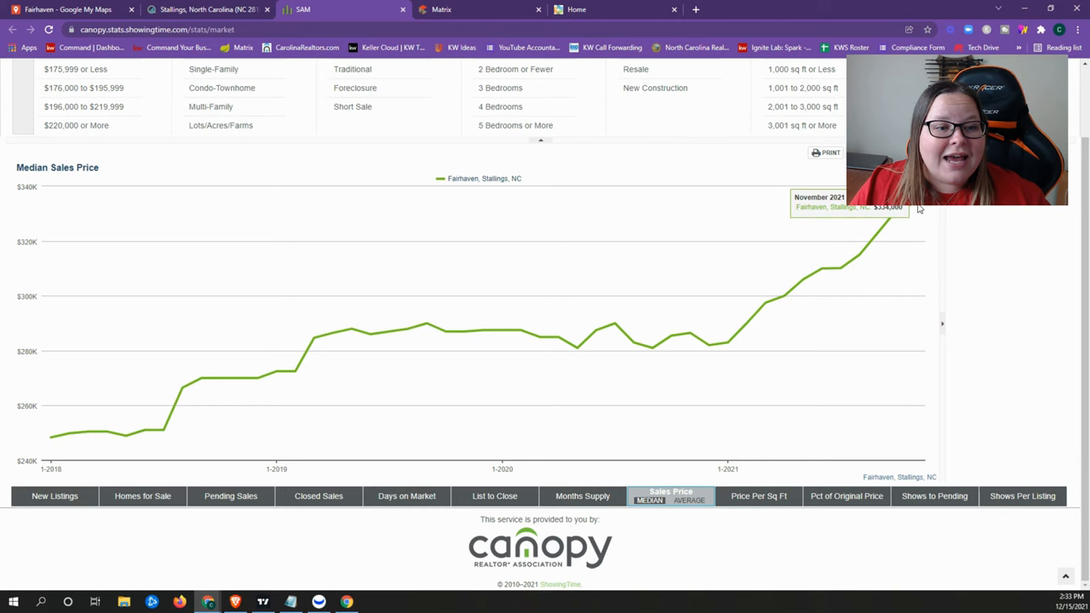
mouse_move(538, 340)
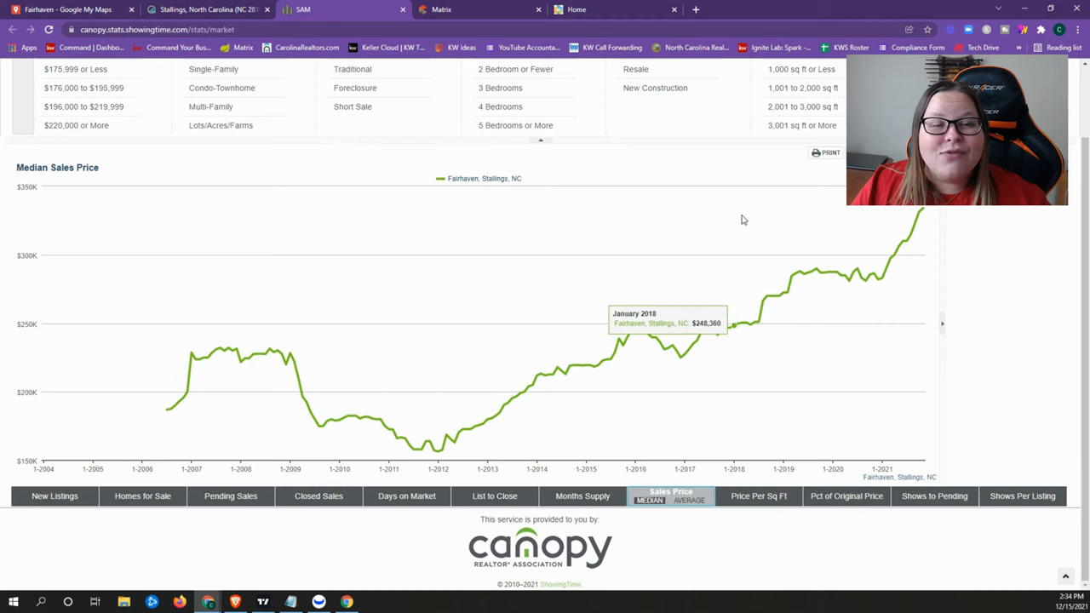
mouse_move(634, 155)
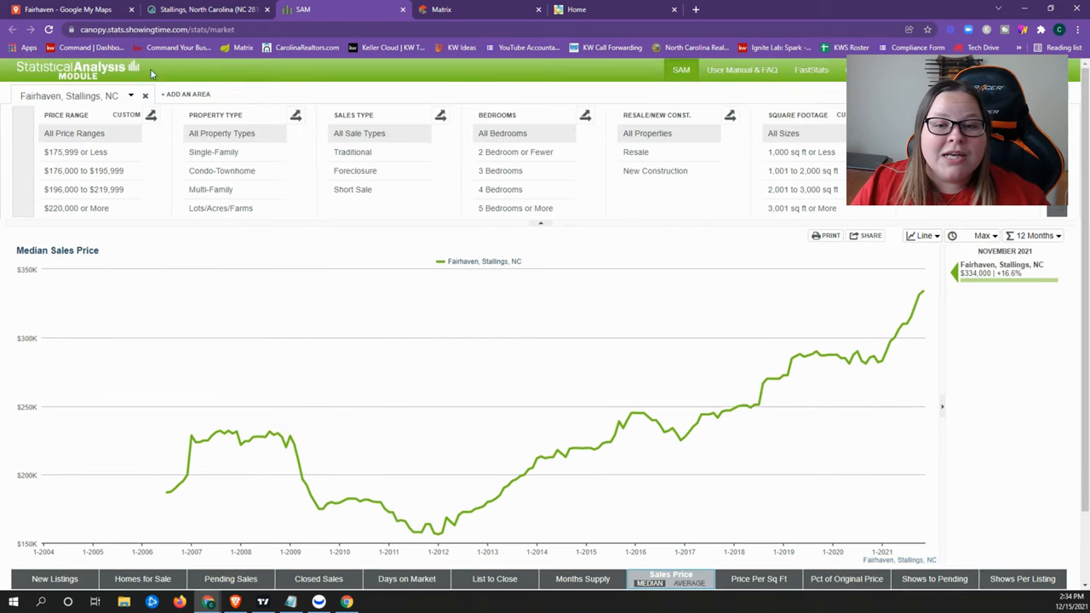
mouse_move(1013, 330)
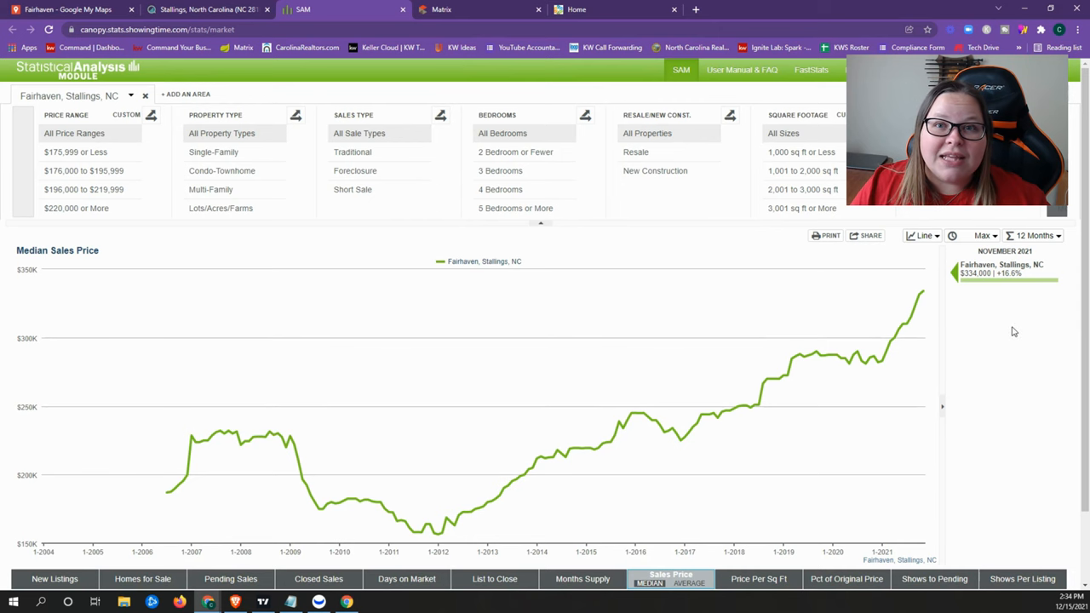
scroll("down", 3)
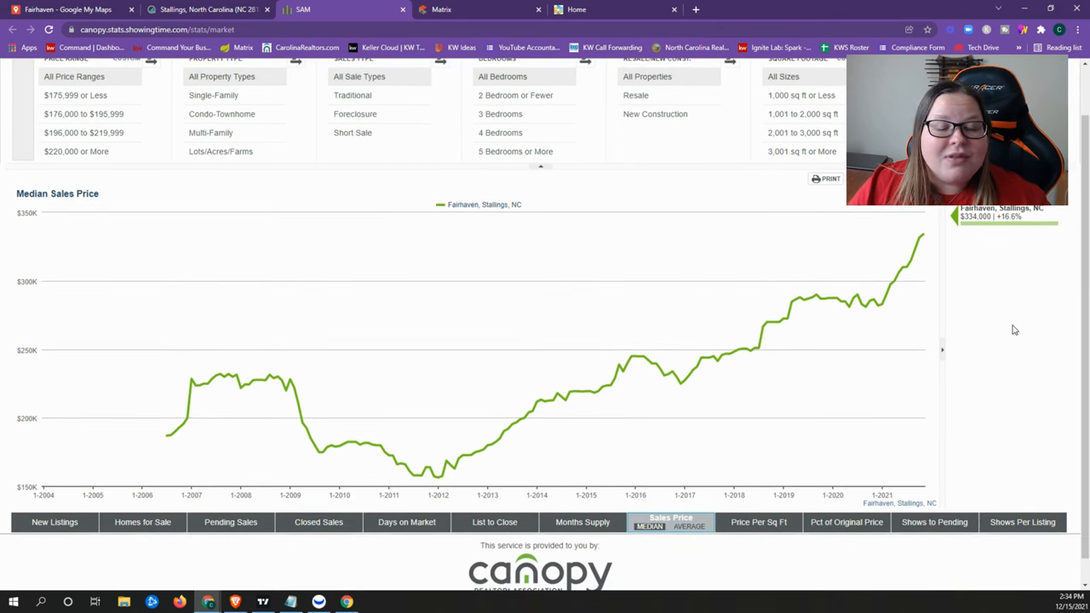
mouse_move(906, 264)
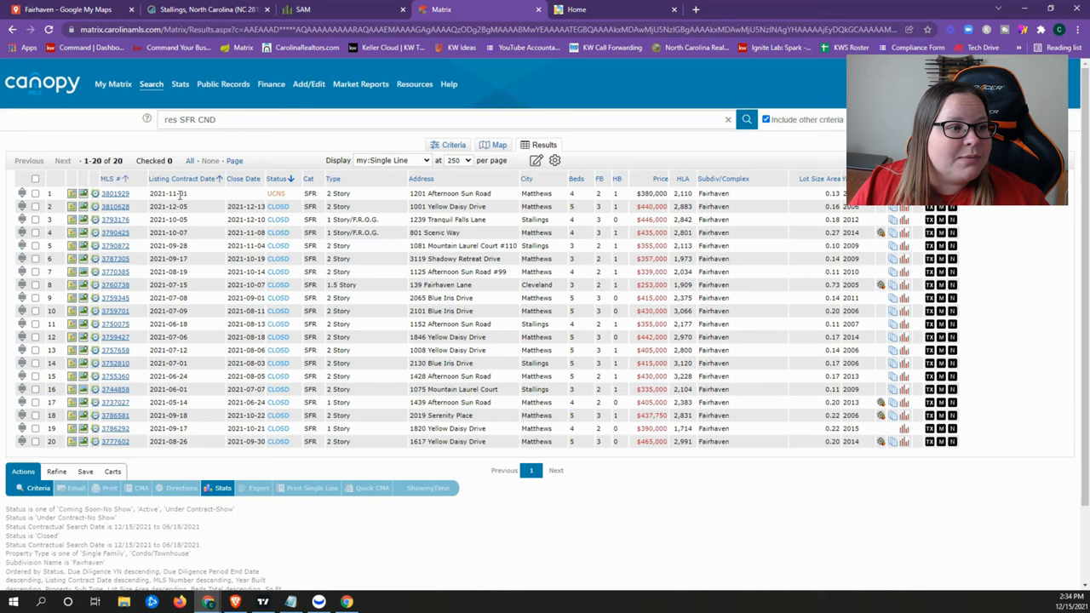
Open an MLS number in the 20-result Fairhaven Matrix listing grid.
left_click(114, 194)
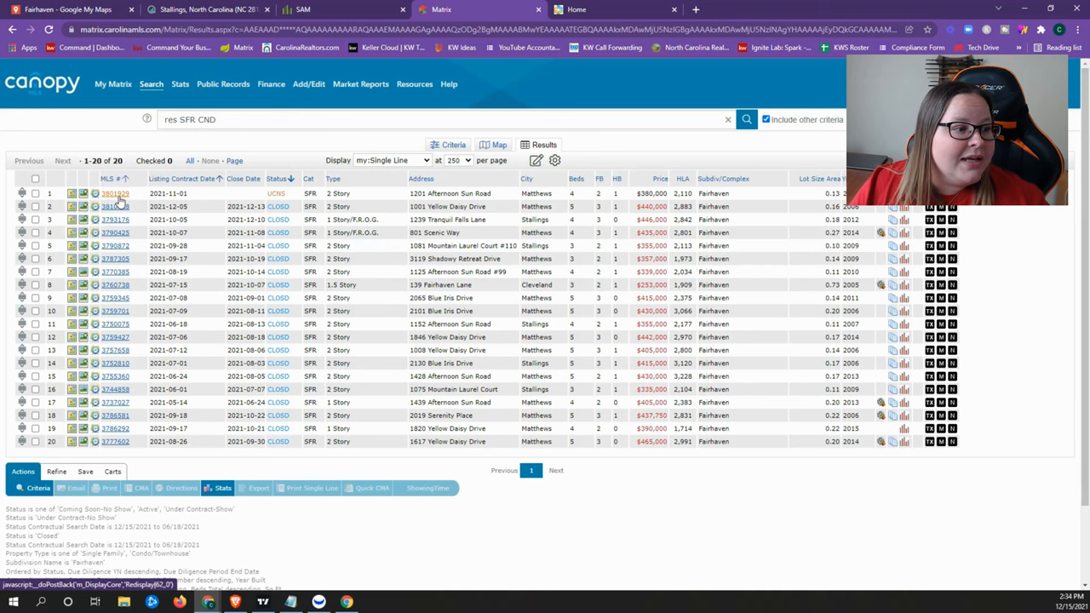
left_click(116, 194)
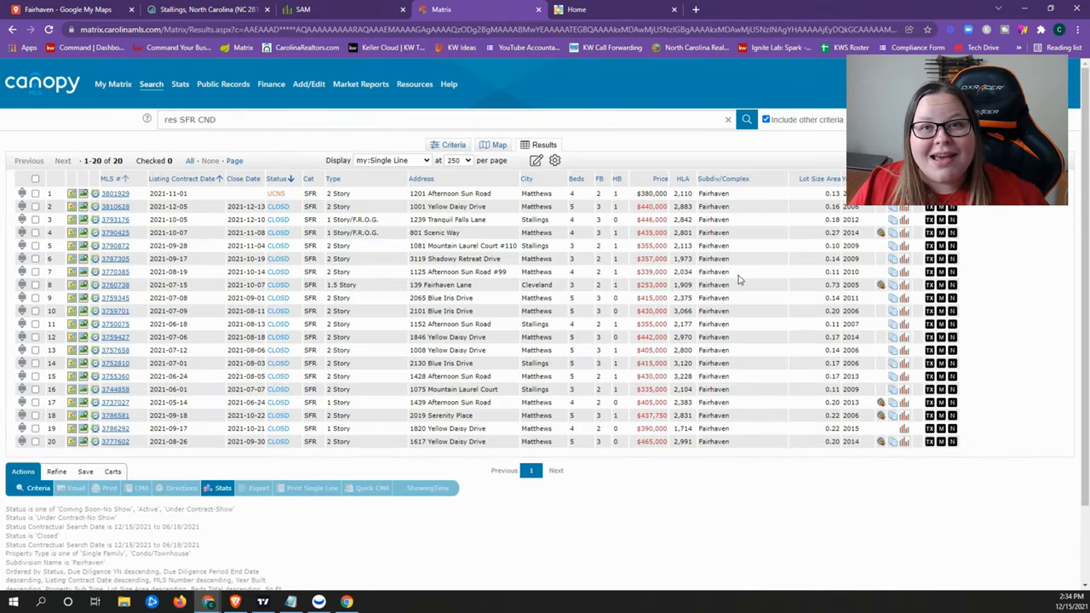
mouse_move(750, 269)
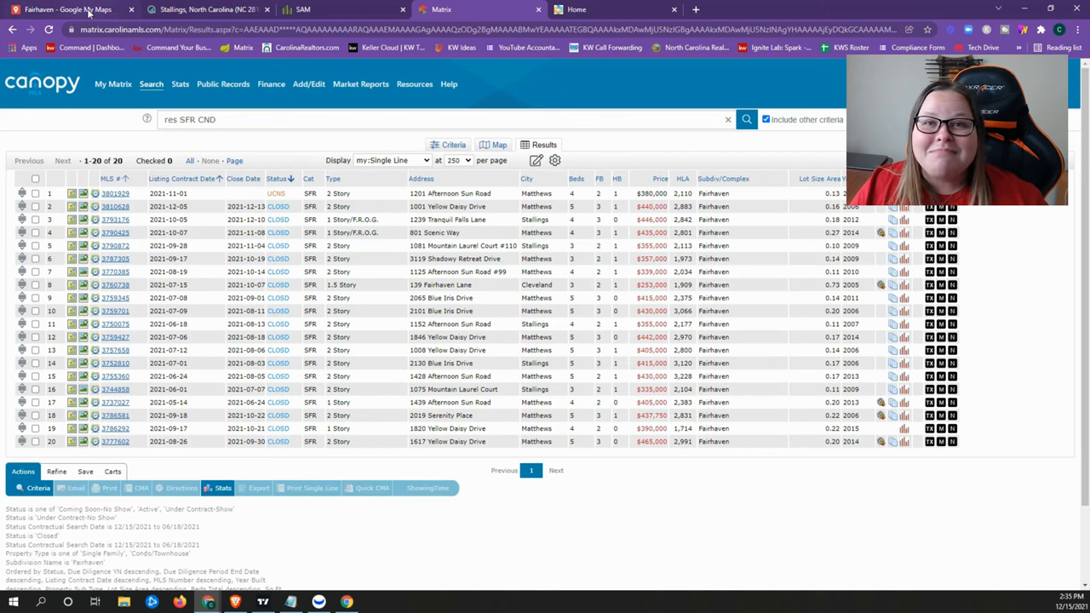
Switch to the Fairhaven custom map in Google My Maps.
left_click(64, 10)
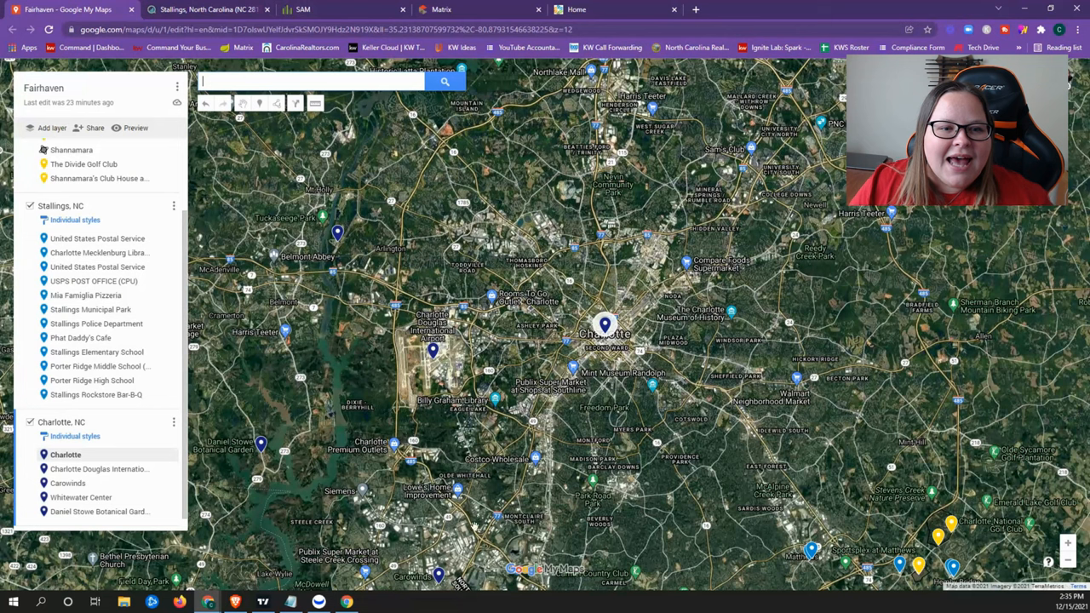
mouse_move(876, 453)
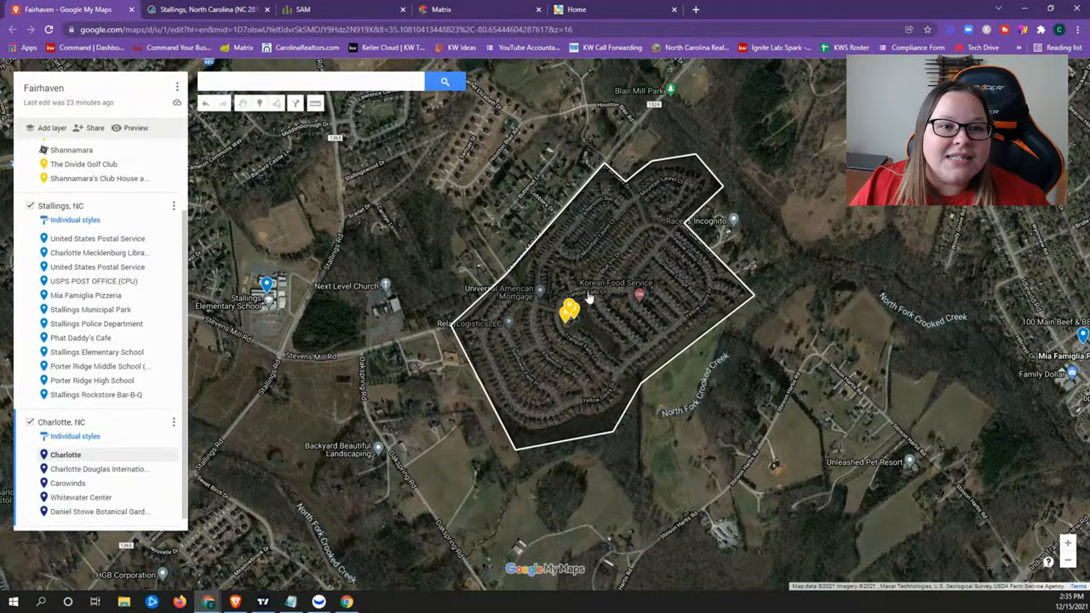
mouse_move(637, 266)
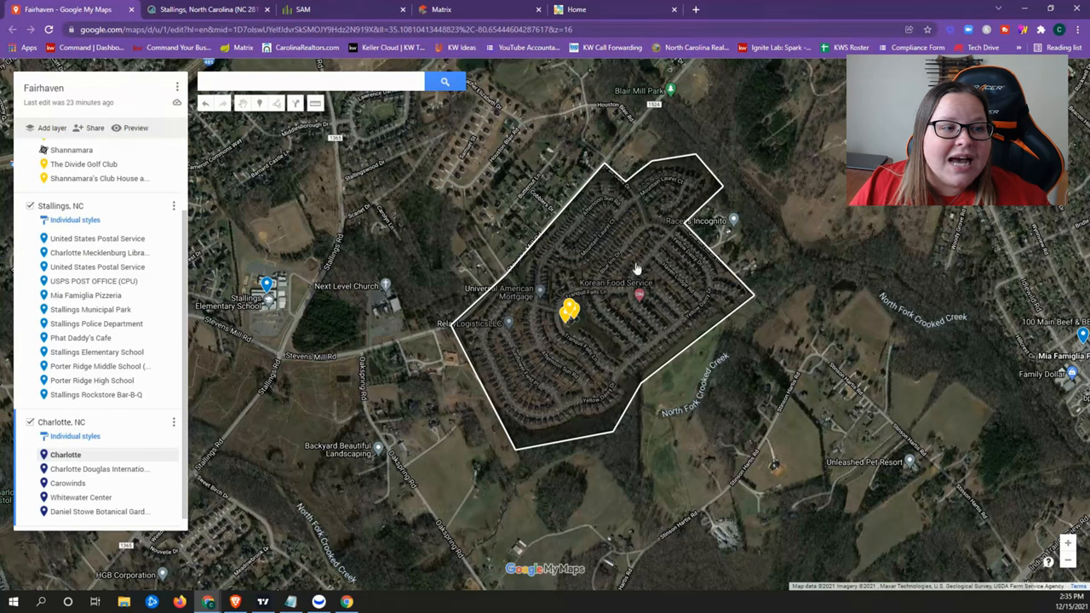
mouse_move(644, 271)
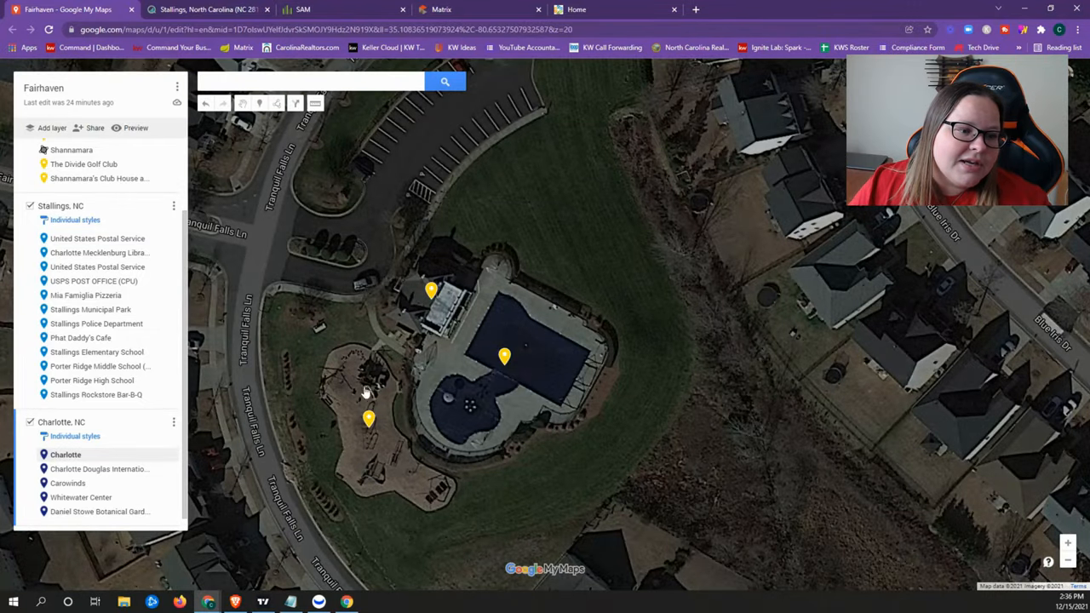
mouse_move(627, 365)
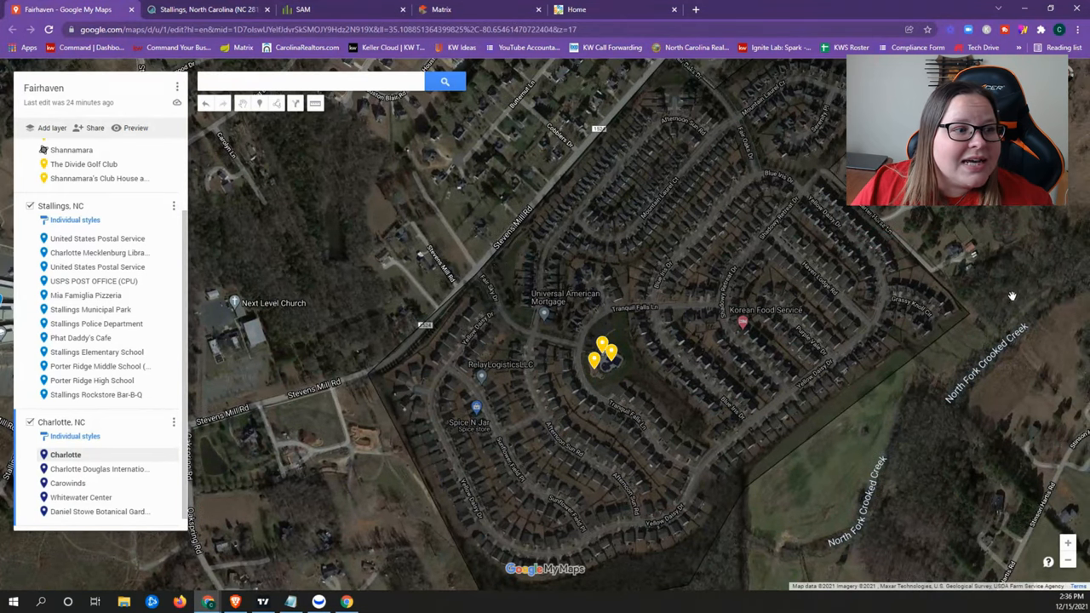
mouse_move(119, 310)
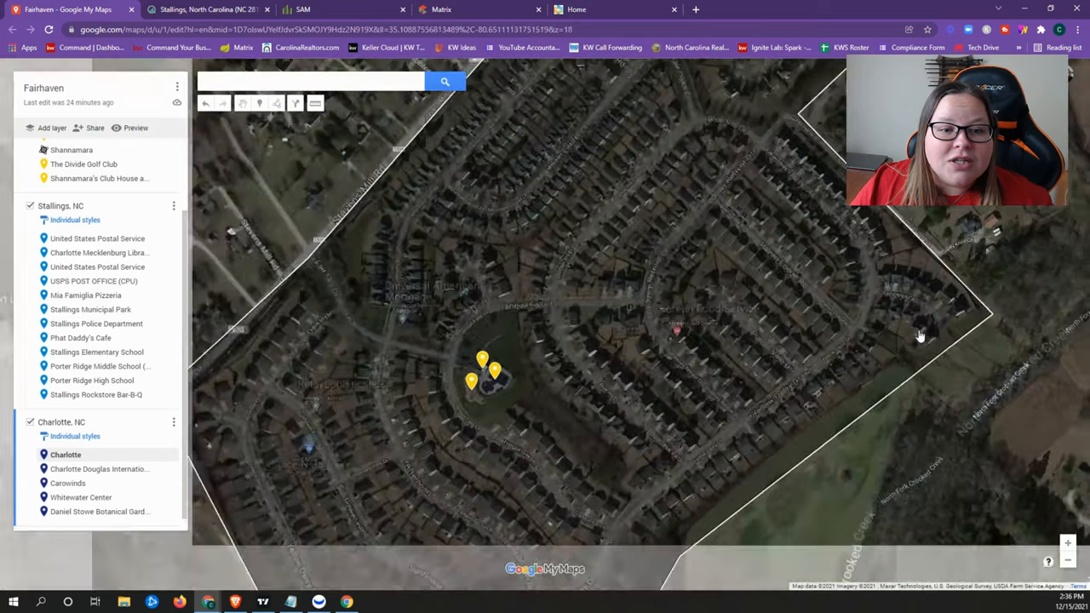
Zoom the Fairhaven map out to show surrounding Matthews roads, shops and schools.
scroll("down", 3)
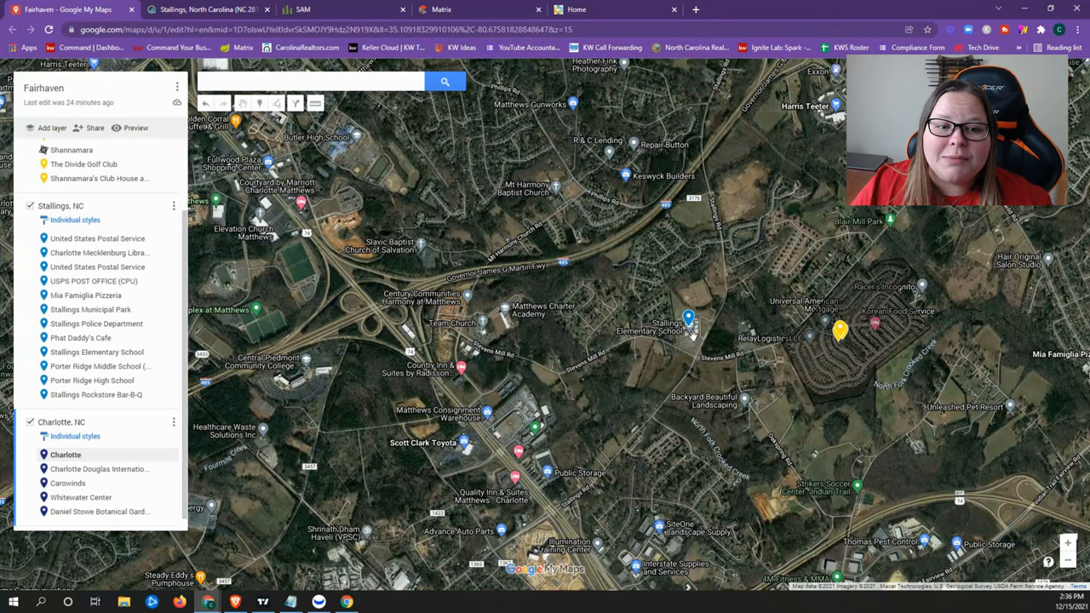
mouse_move(712, 303)
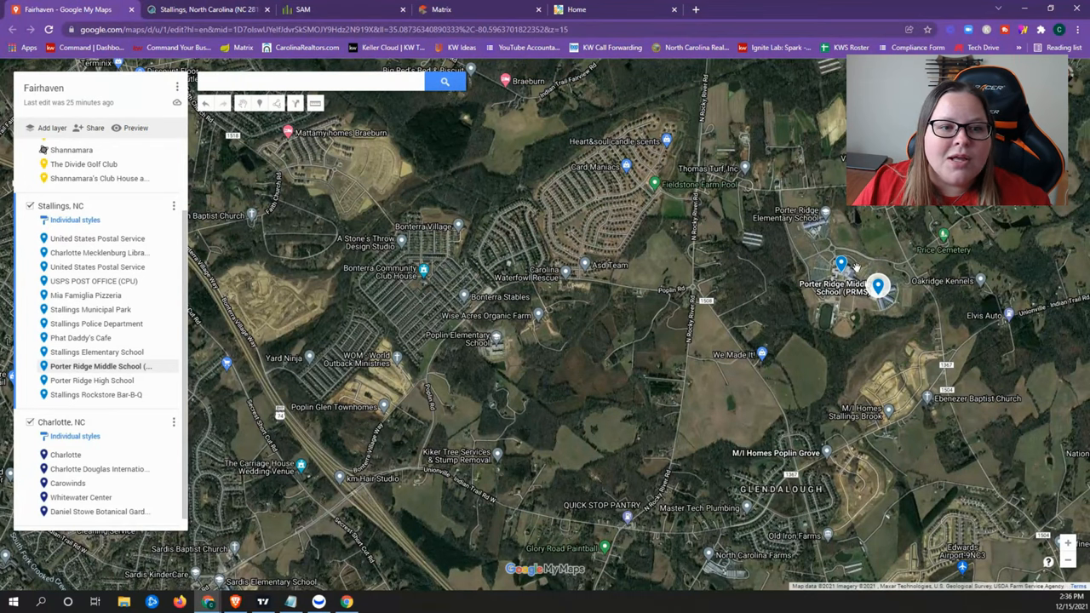
mouse_move(733, 259)
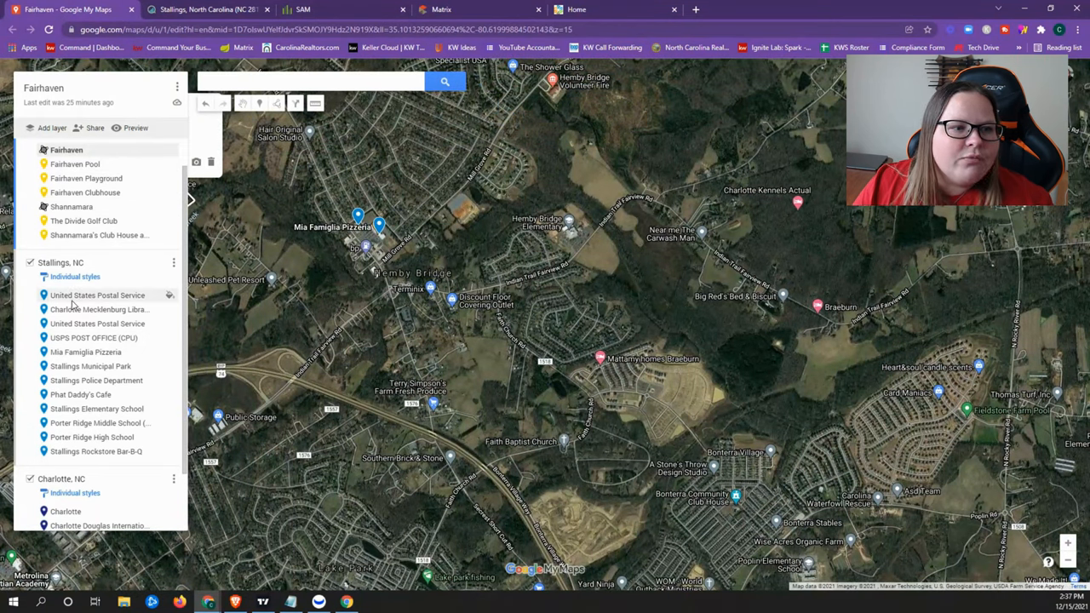
mouse_move(99, 307)
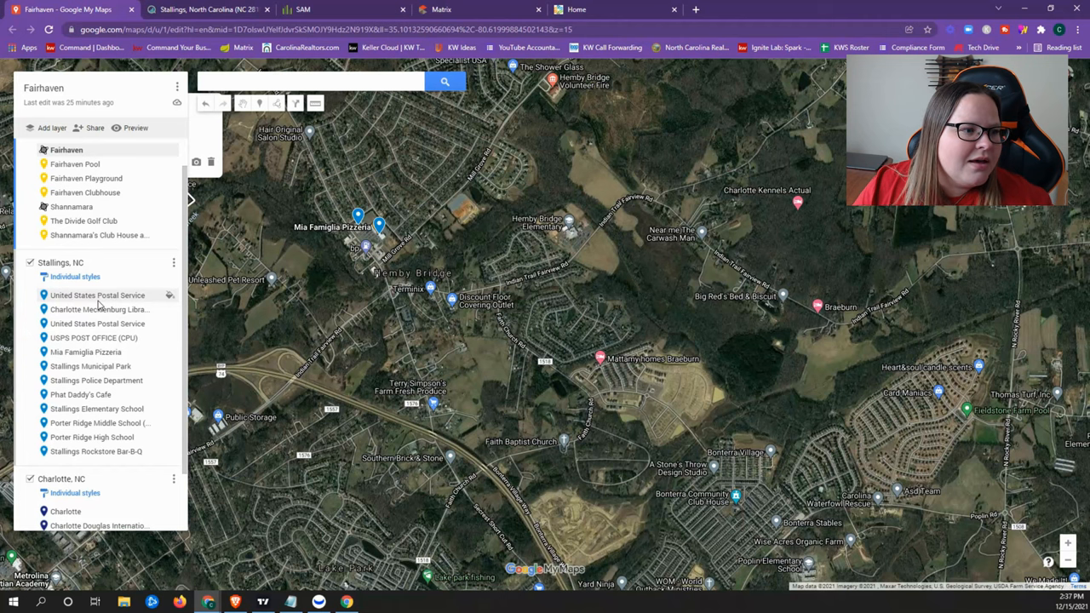
mouse_move(126, 303)
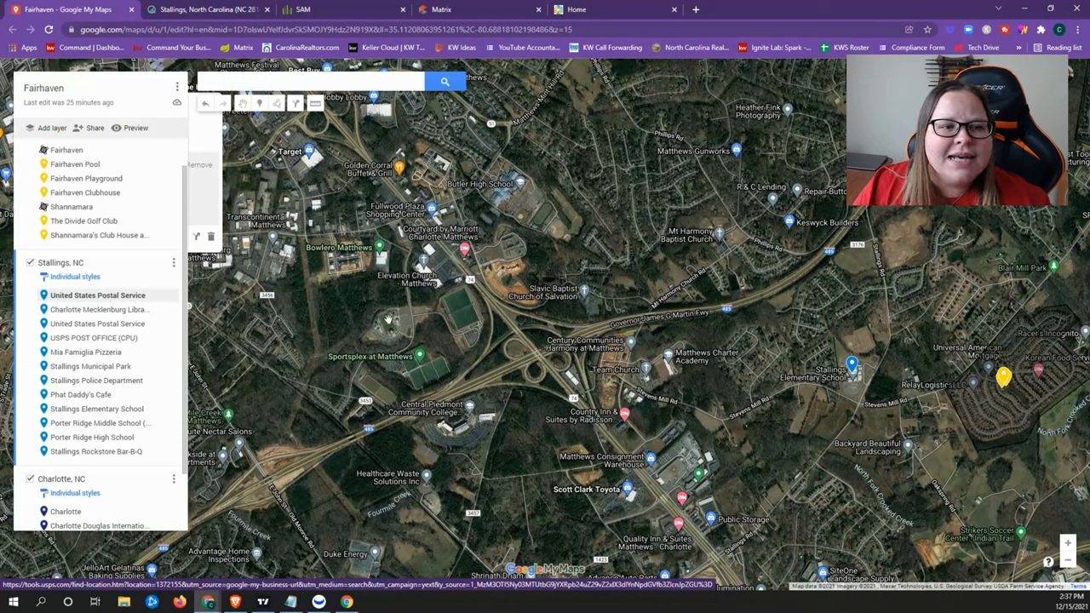
mouse_move(879, 410)
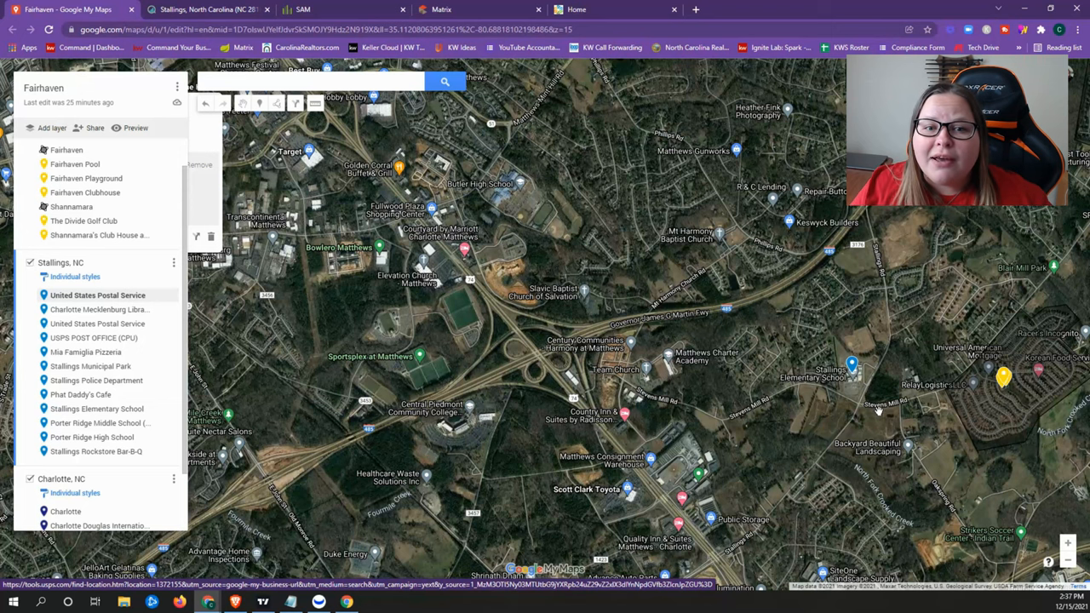
mouse_move(899, 402)
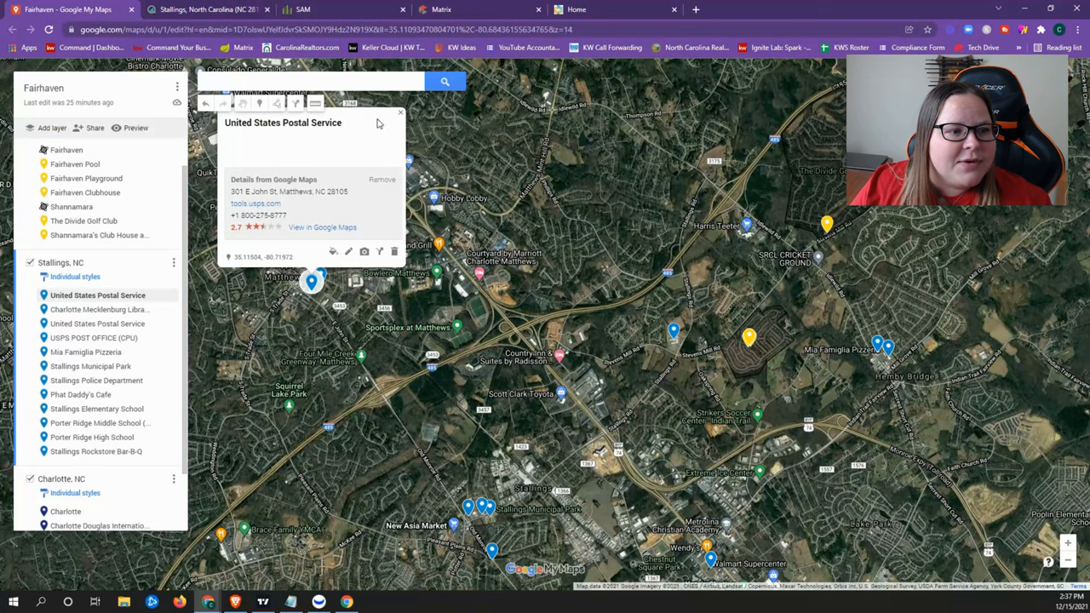
View info cards for the Matthews library branch and second postal service location, then close them.
left_click(400, 113)
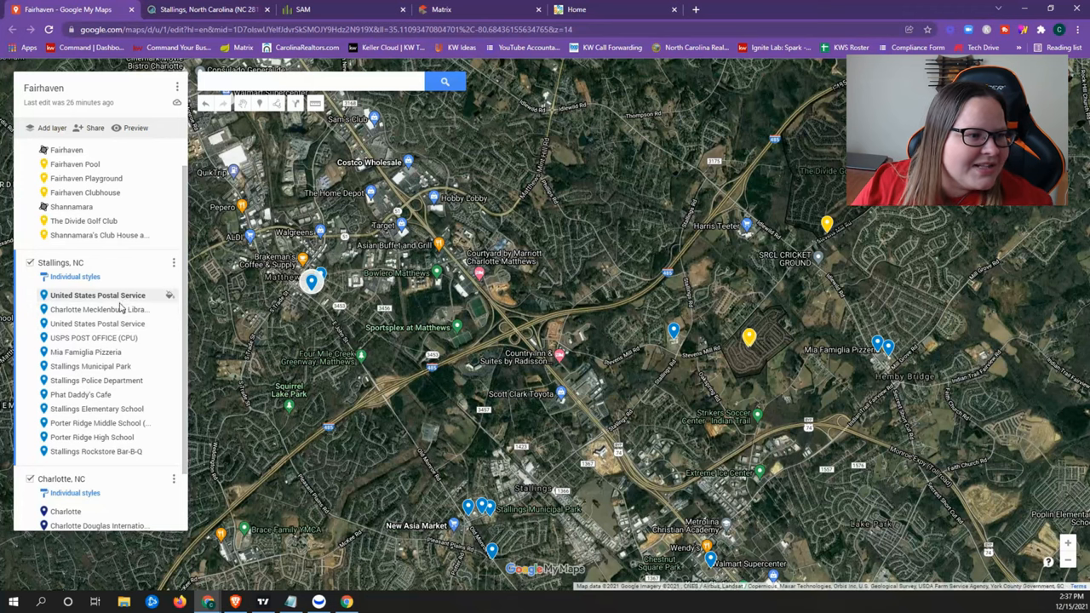
left_click(99, 310)
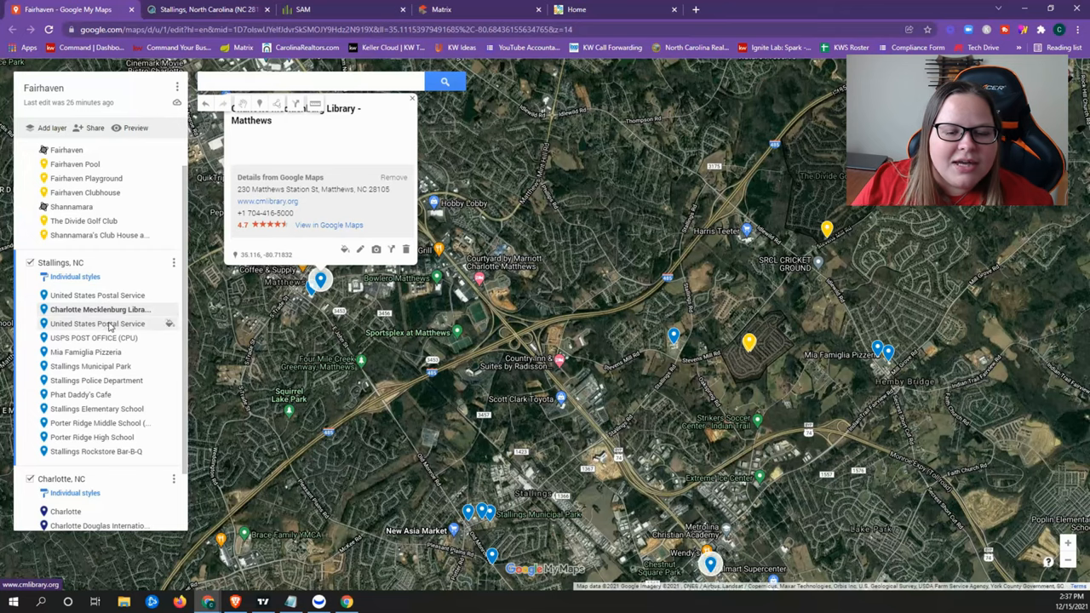
left_click(97, 323)
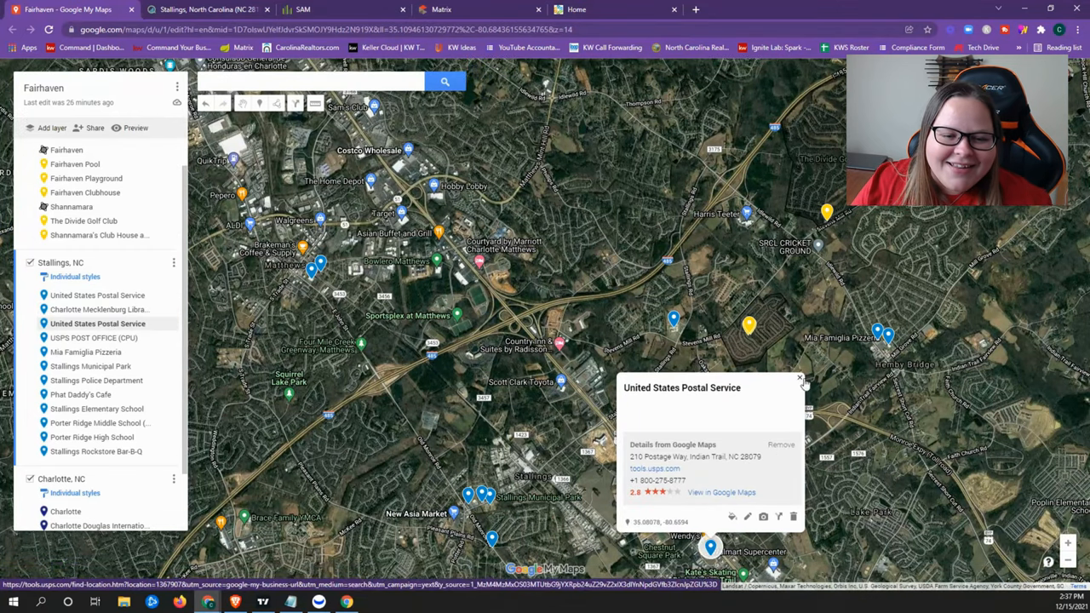
left_click(799, 378)
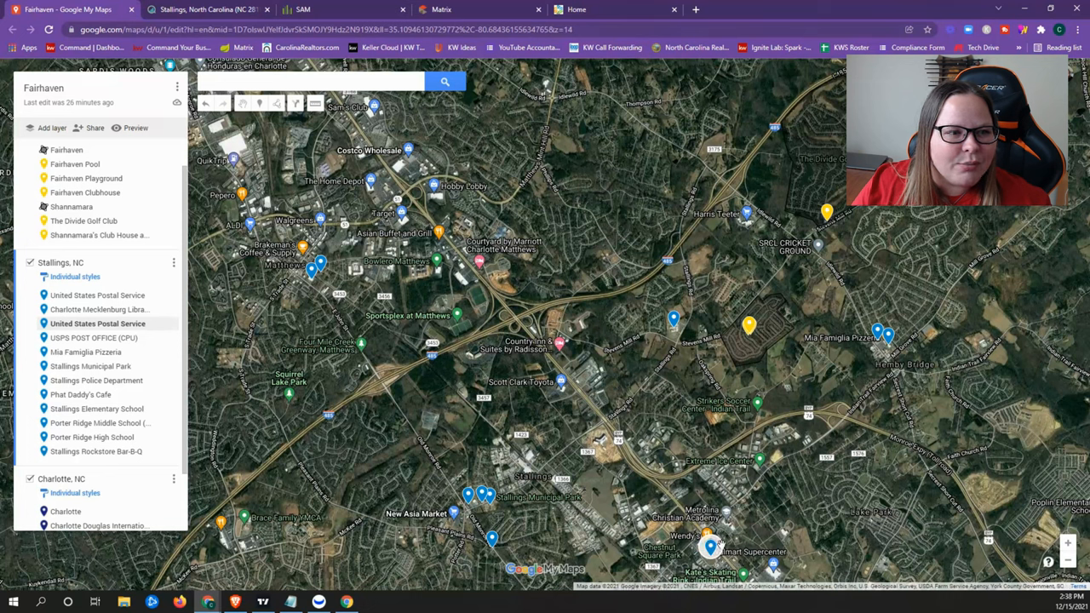
mouse_move(467, 385)
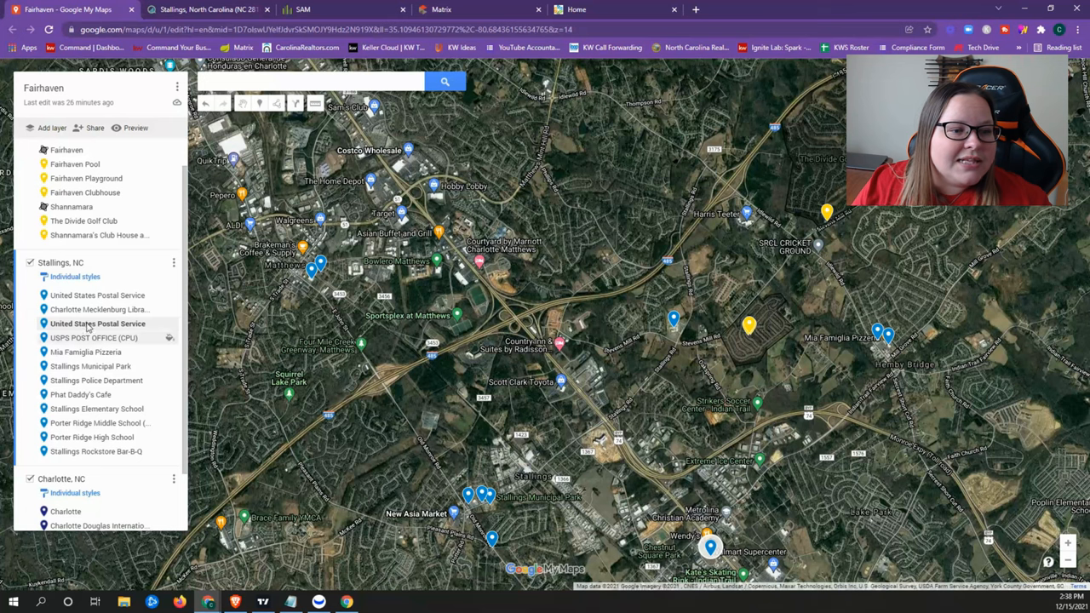
Zoom the satellite map in on Stallings Municipal Park from the Stallings layer list.
left_click(92, 366)
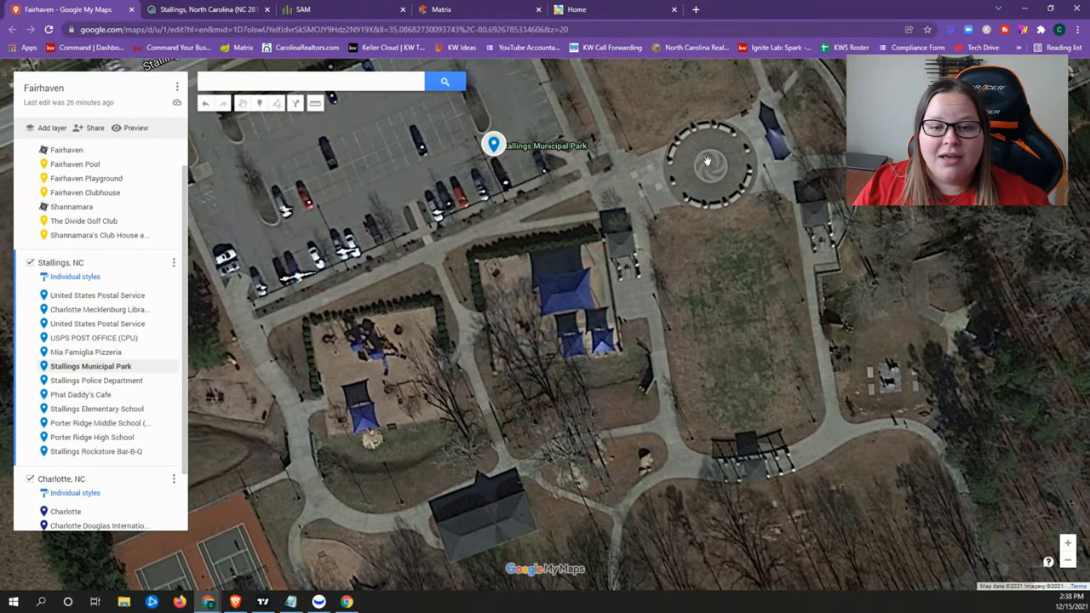
mouse_move(719, 145)
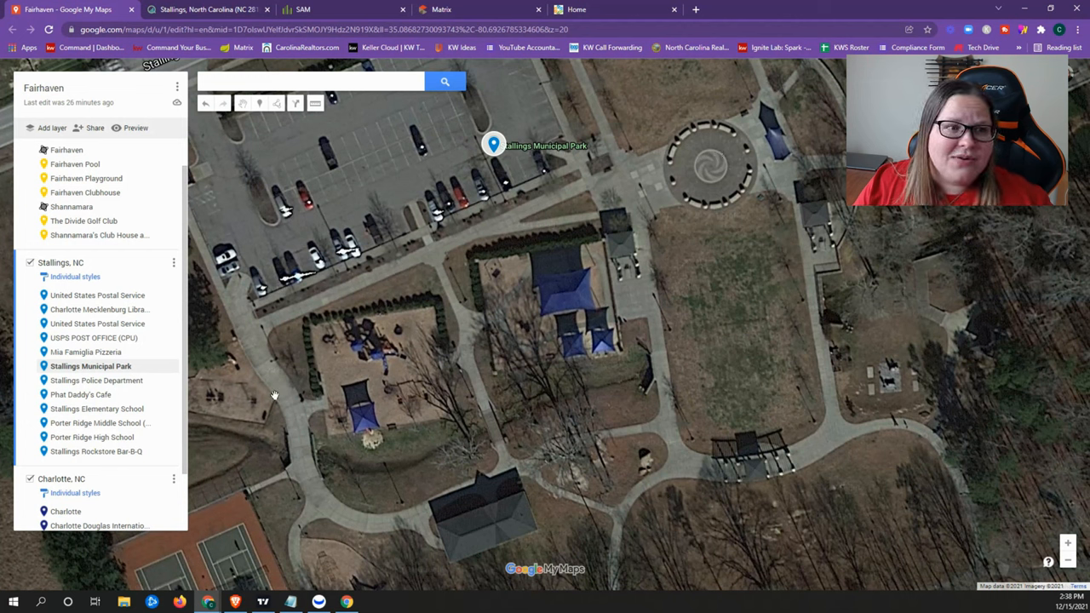
mouse_move(418, 186)
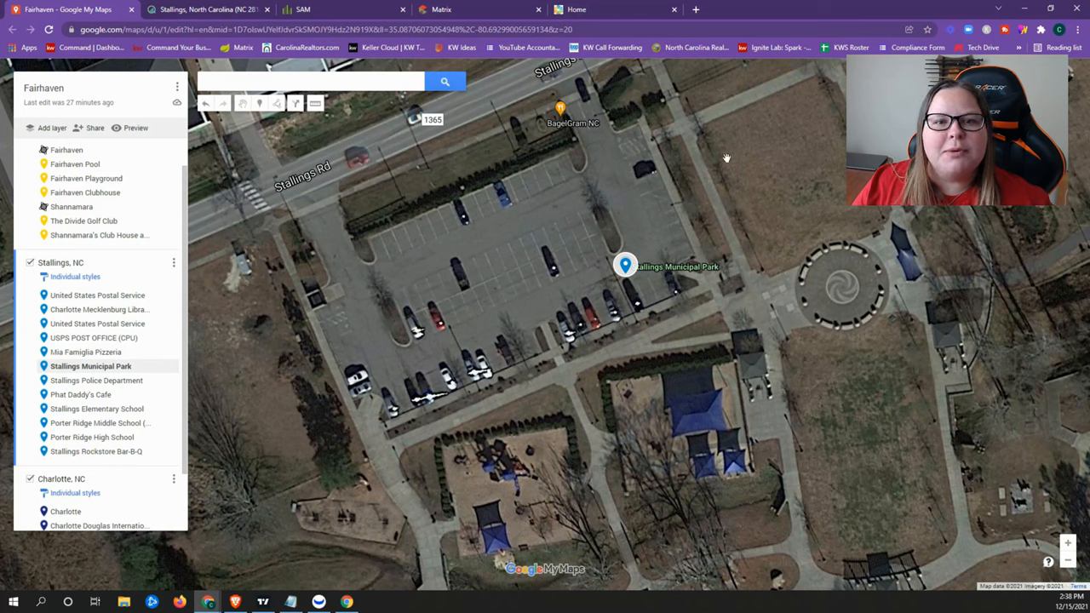
mouse_move(753, 225)
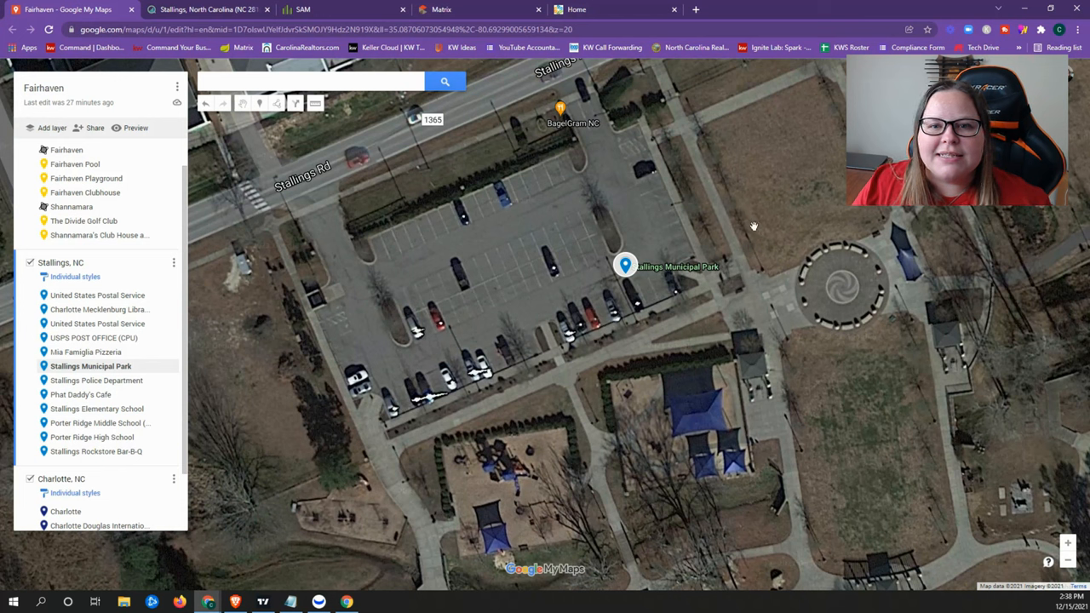
mouse_move(821, 215)
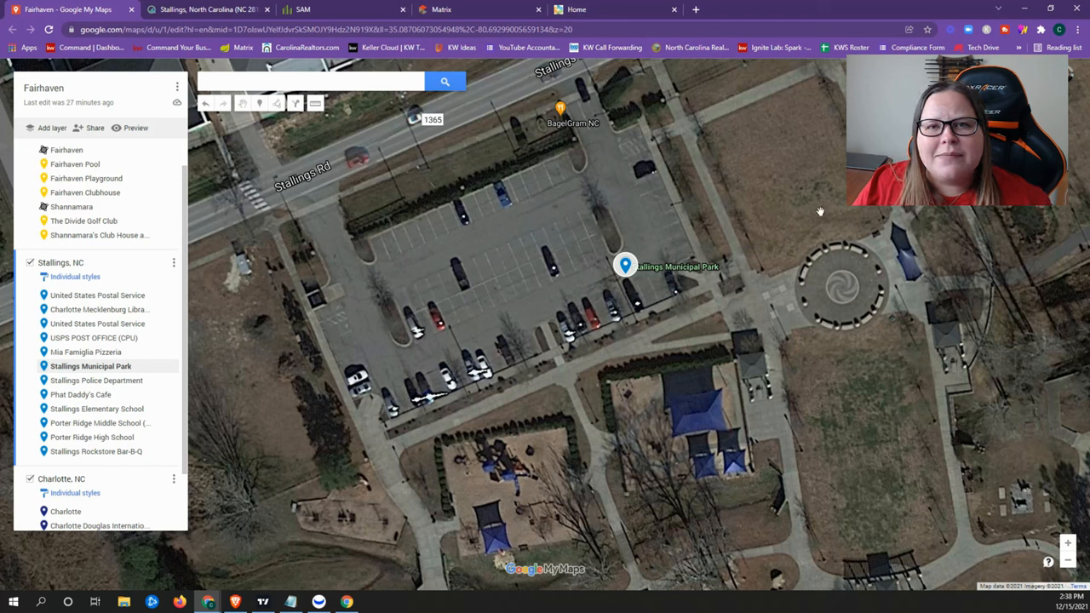
mouse_move(788, 218)
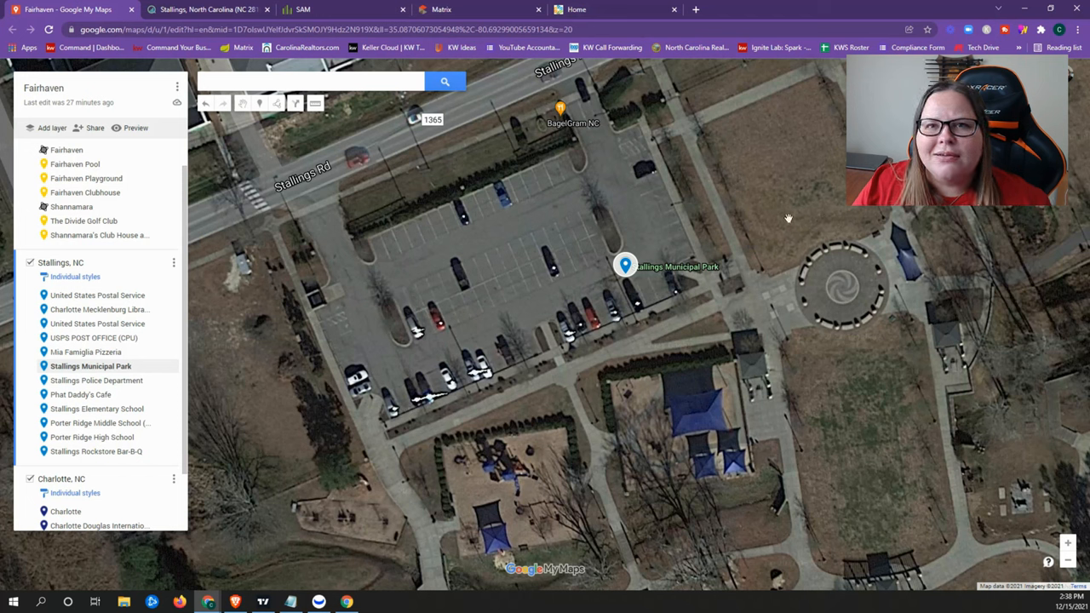
mouse_move(661, 239)
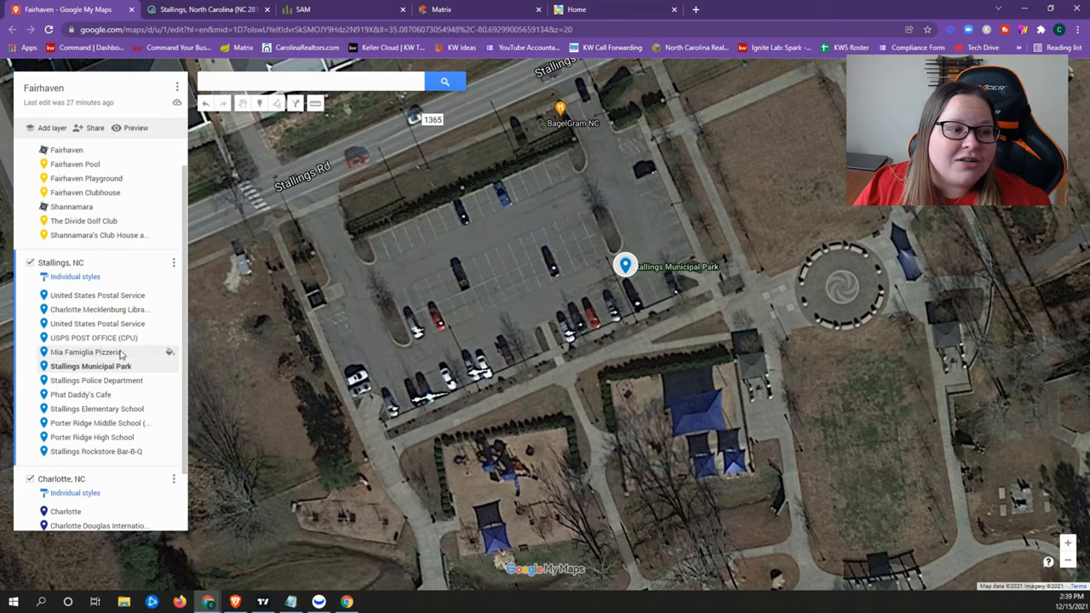
Jump to Mia Famiglia Pizzeria, Phat Daddy's Cafe, then Stallings Rockstone Bar-B-Q pins.
left_click(85, 351)
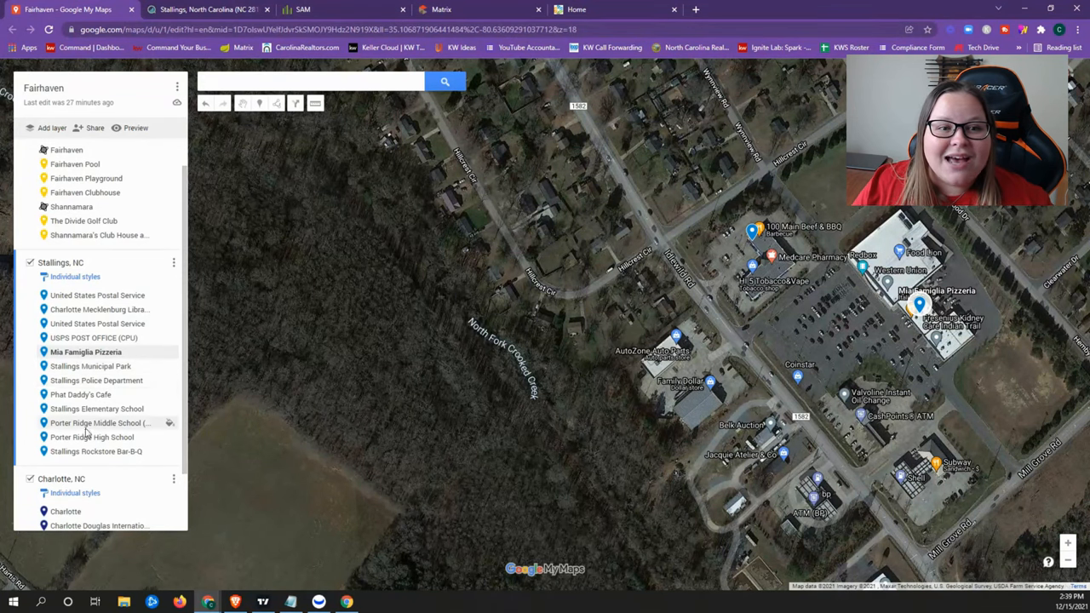
left_click(80, 395)
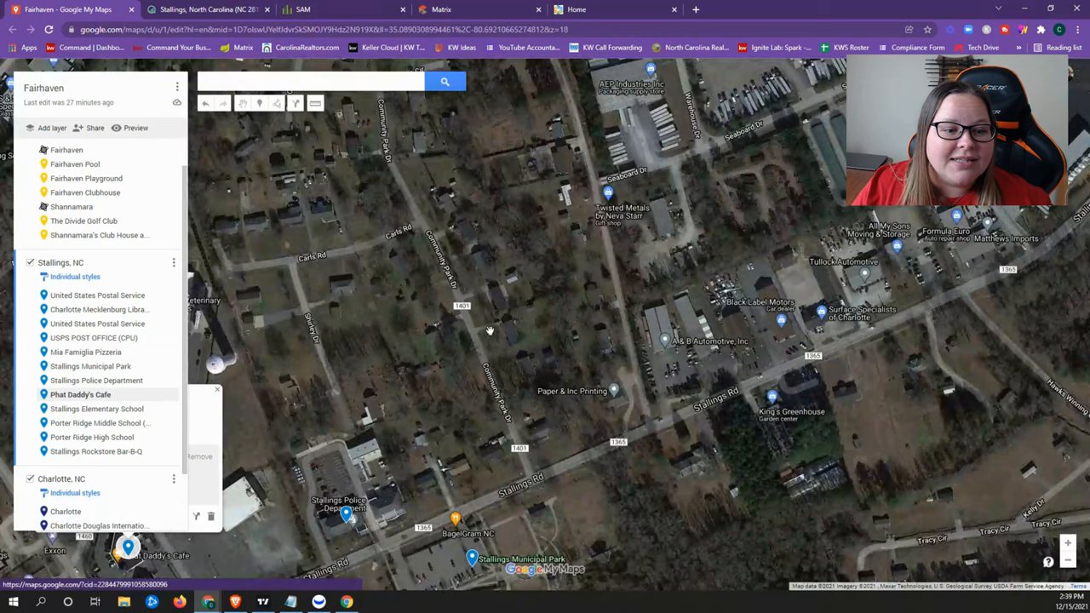
mouse_move(491, 538)
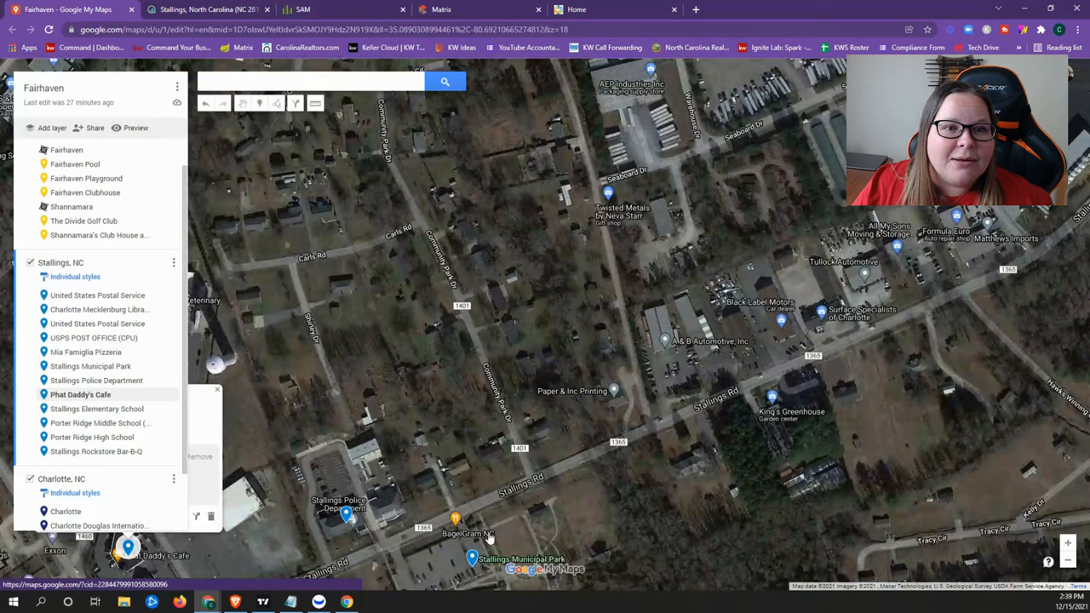
mouse_move(389, 528)
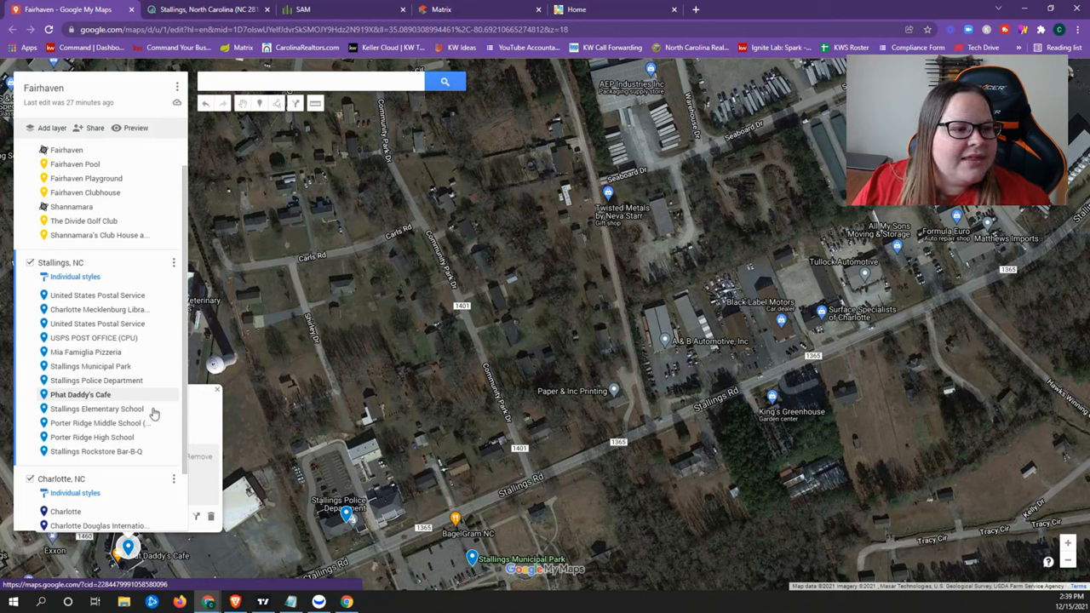
mouse_move(93, 409)
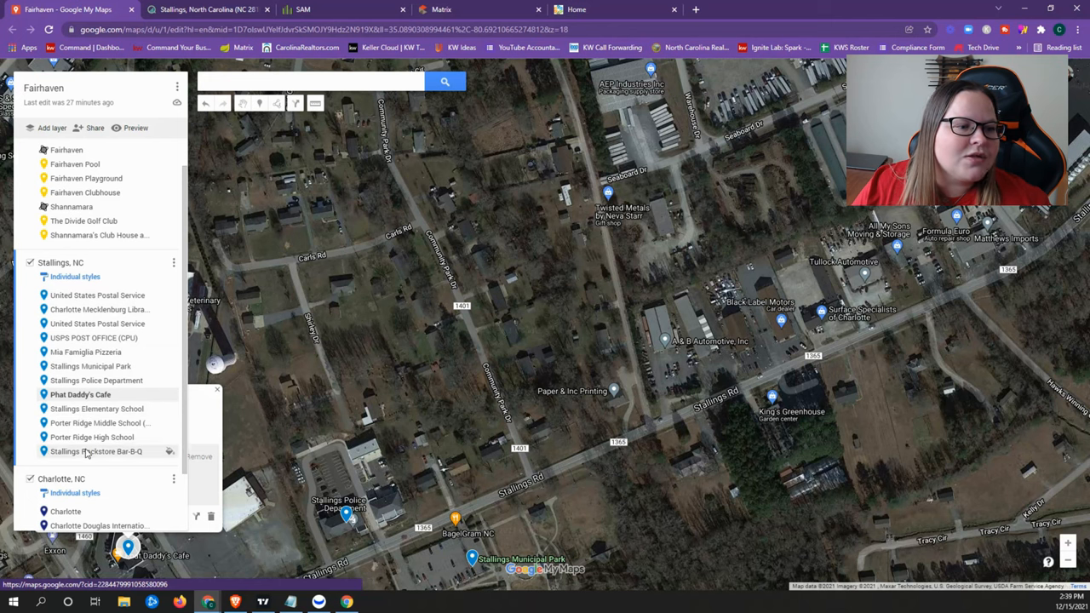
left_click(95, 452)
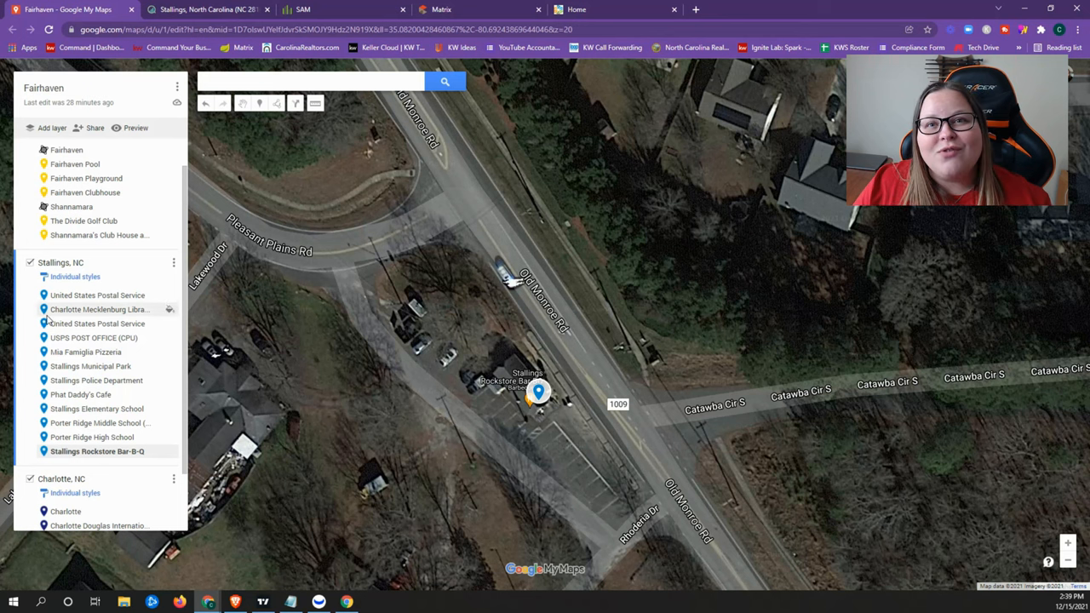
mouse_move(99, 324)
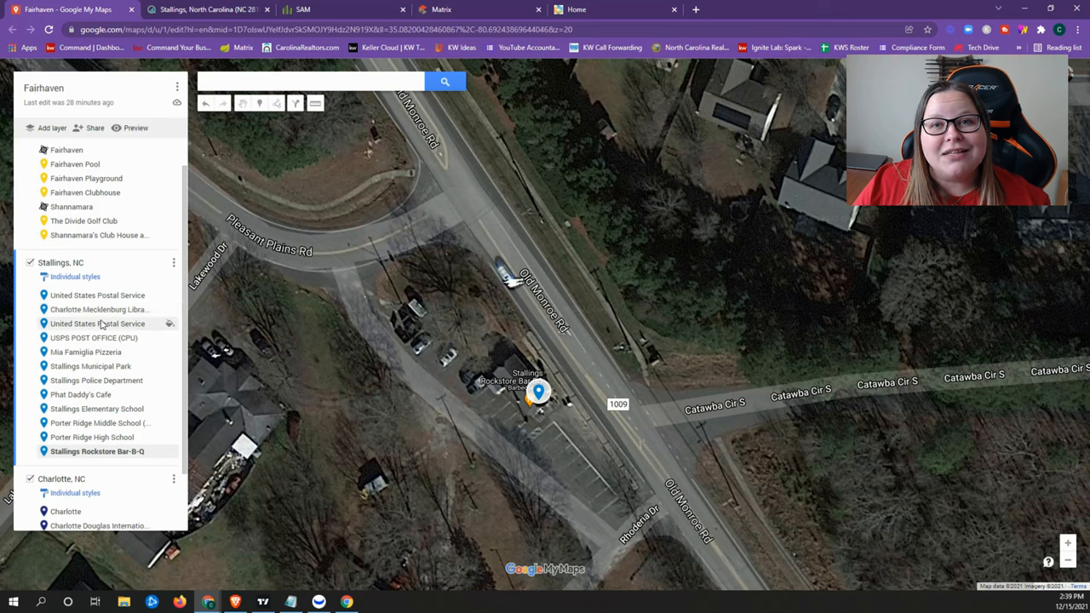